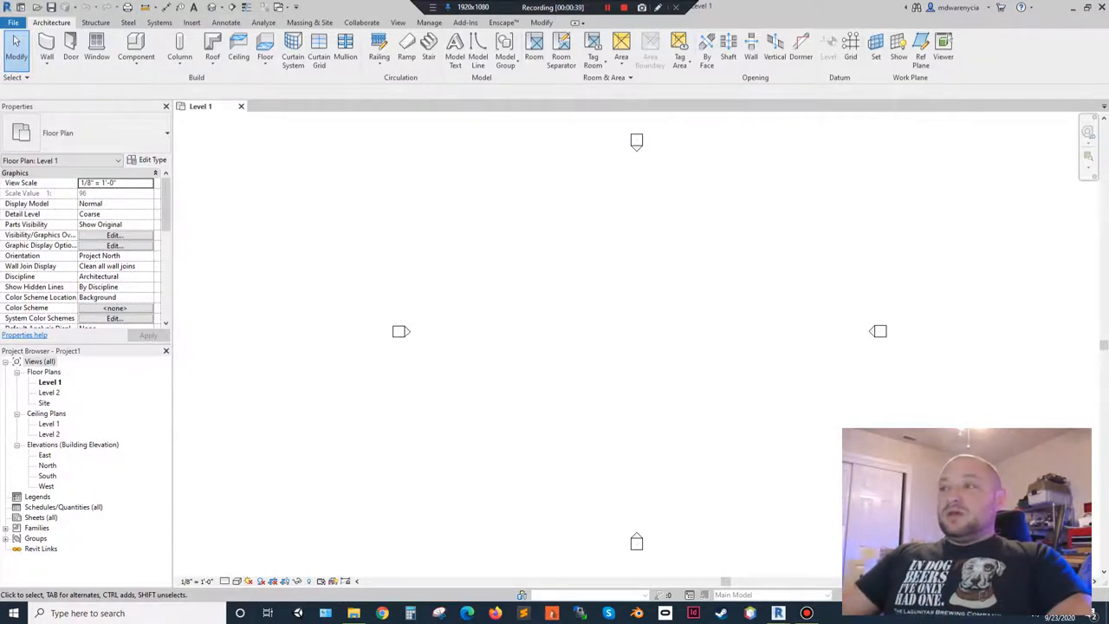
pyautogui.moveTo(503, 279)
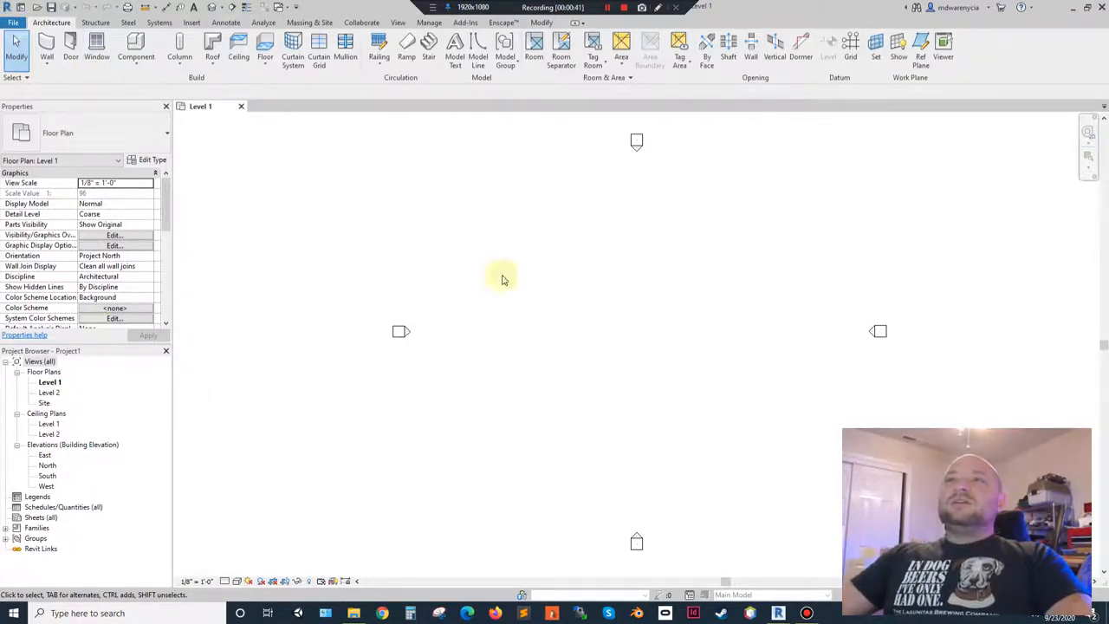
pyautogui.moveTo(594, 302)
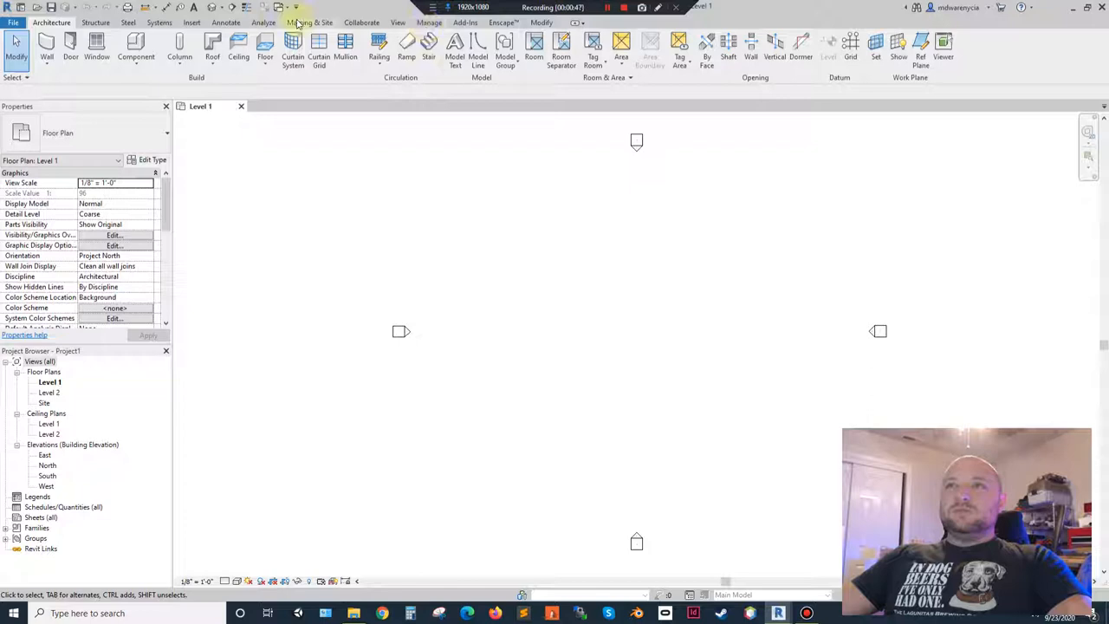
# Start a new toposurface from the Massing & Site tools, entering Edit Surface mode
pyautogui.click(308, 23)
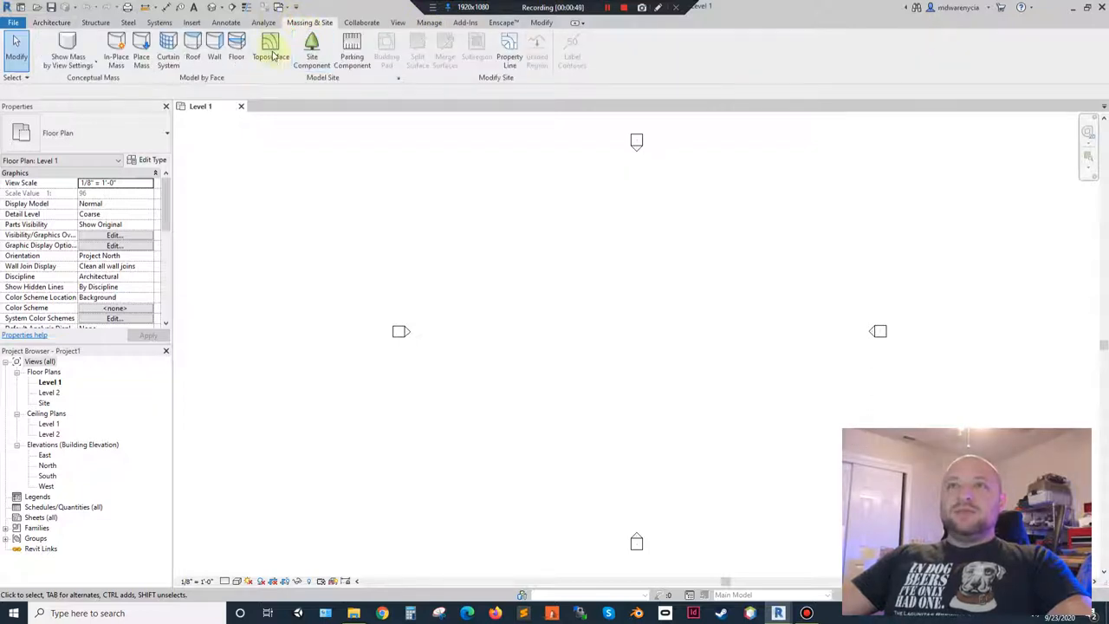
pyautogui.moveTo(267, 38)
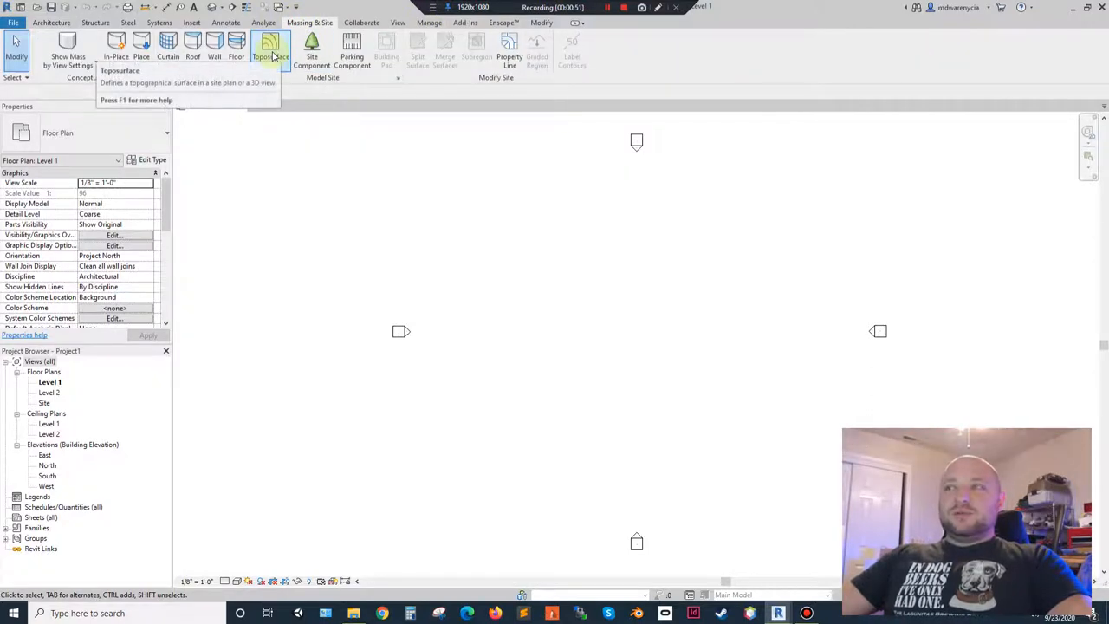
pyautogui.click(267, 41)
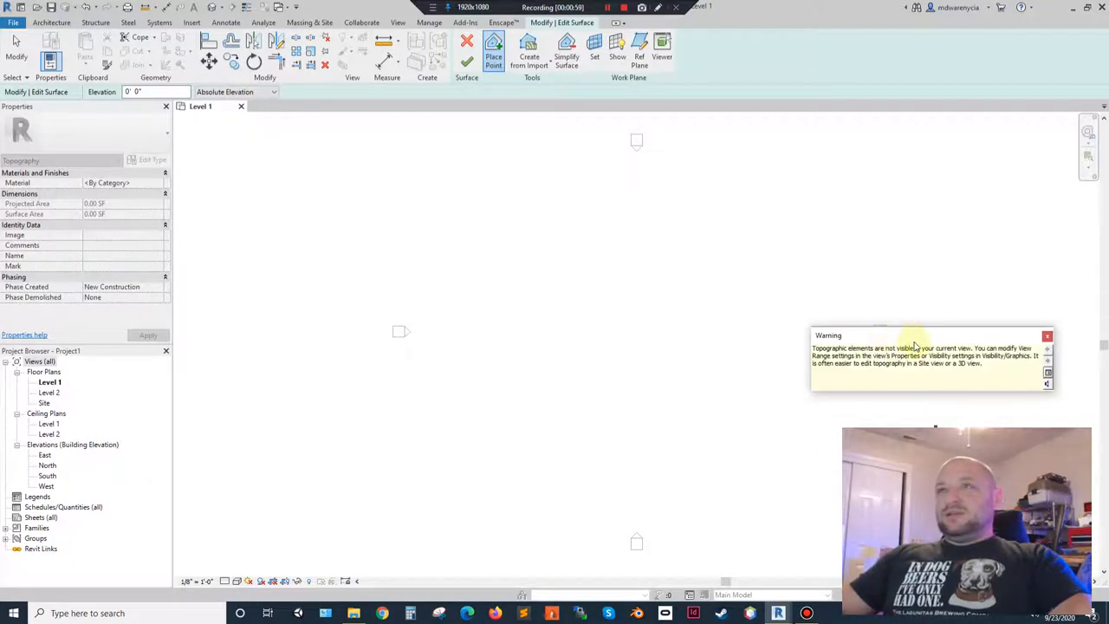
pyautogui.moveTo(501, 125)
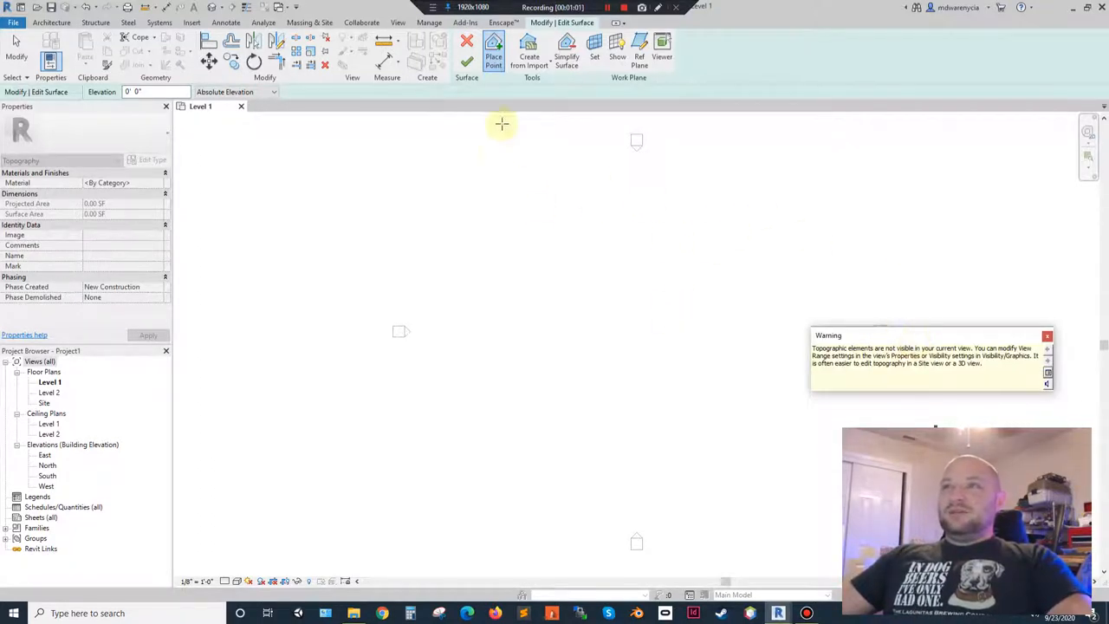
pyautogui.moveTo(863, 402)
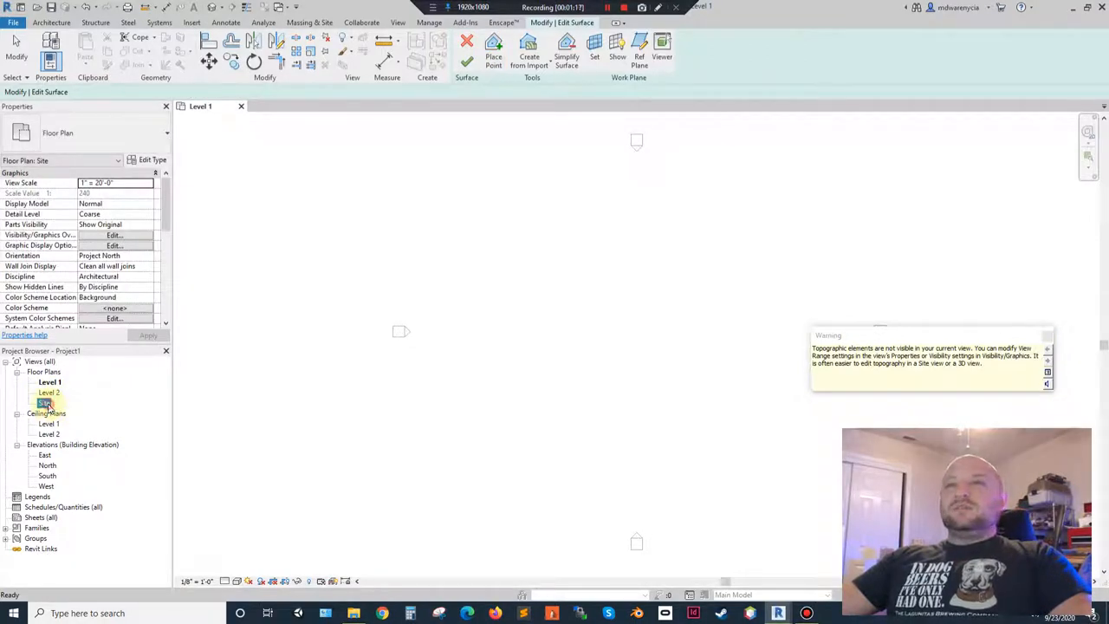
# Switch to the Site plan and begin placing toposurface points for the square outline
pyautogui.doubleClick(45, 402)
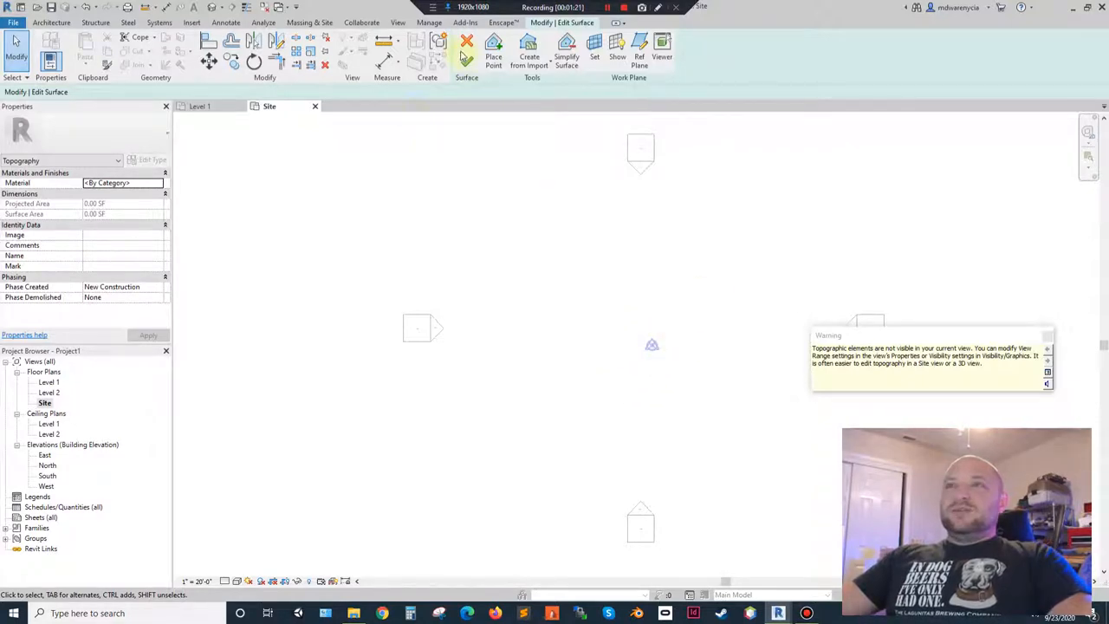
pyautogui.moveTo(493, 49)
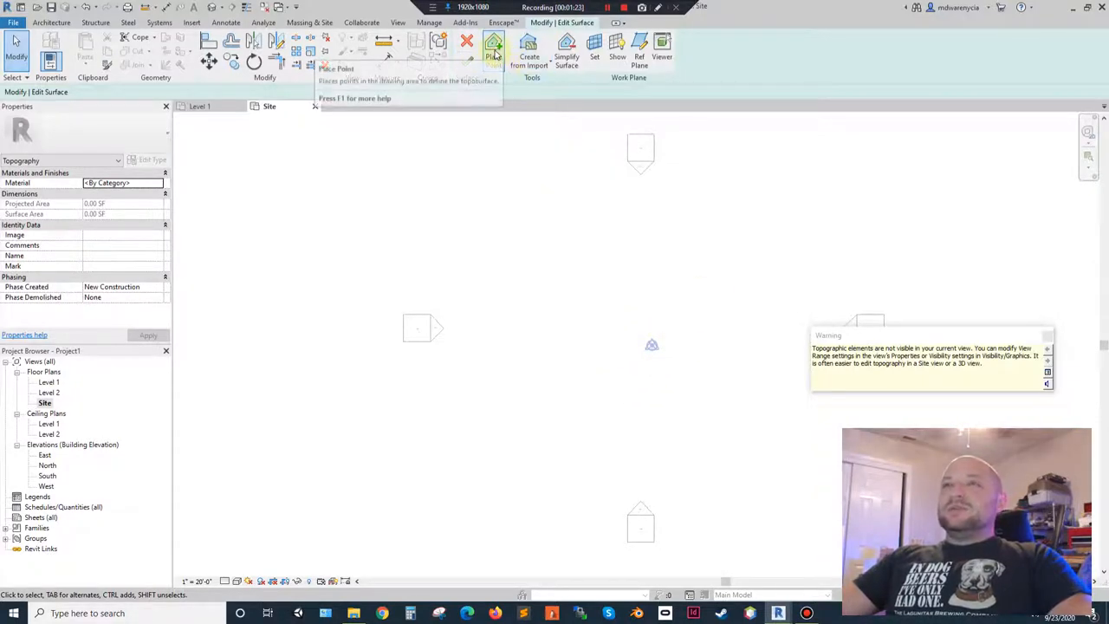
pyautogui.click(492, 45)
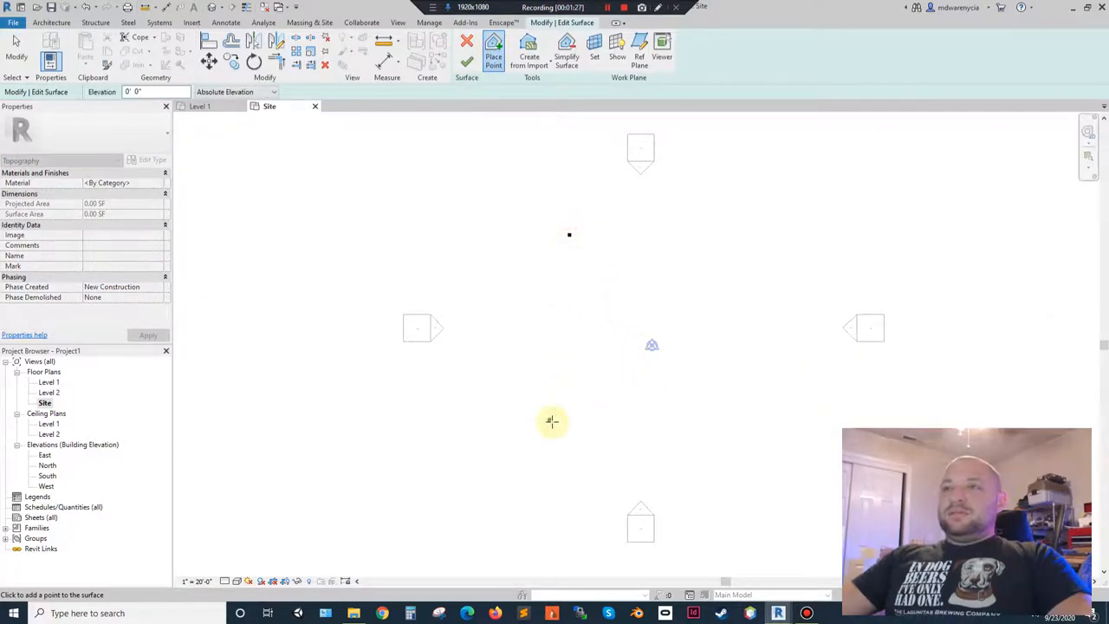
pyautogui.click(763, 253)
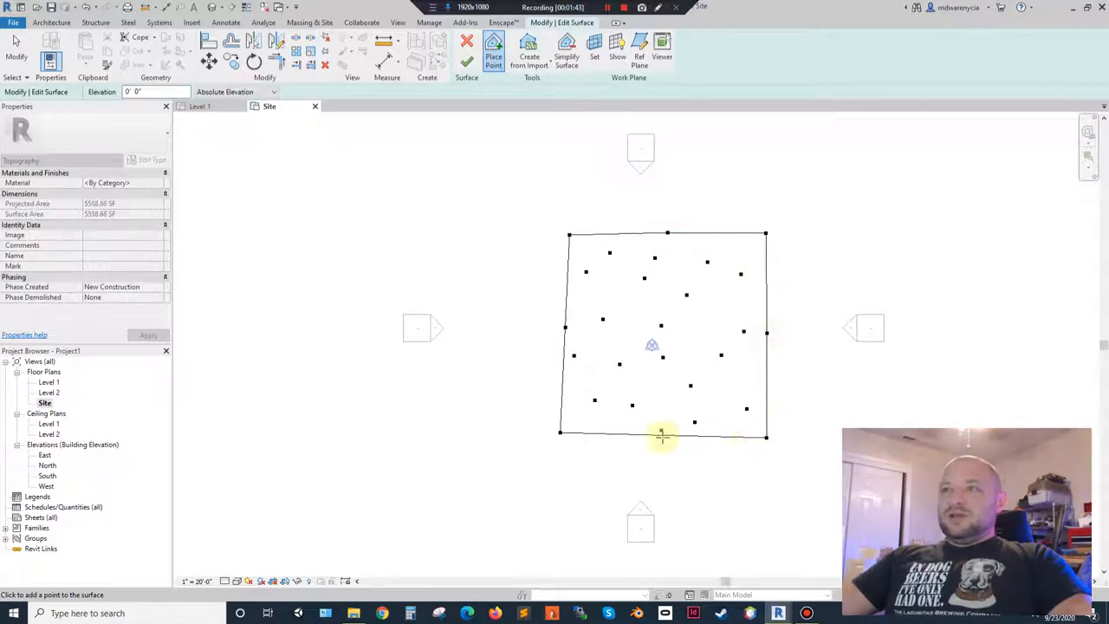
pyautogui.moveTo(662, 485)
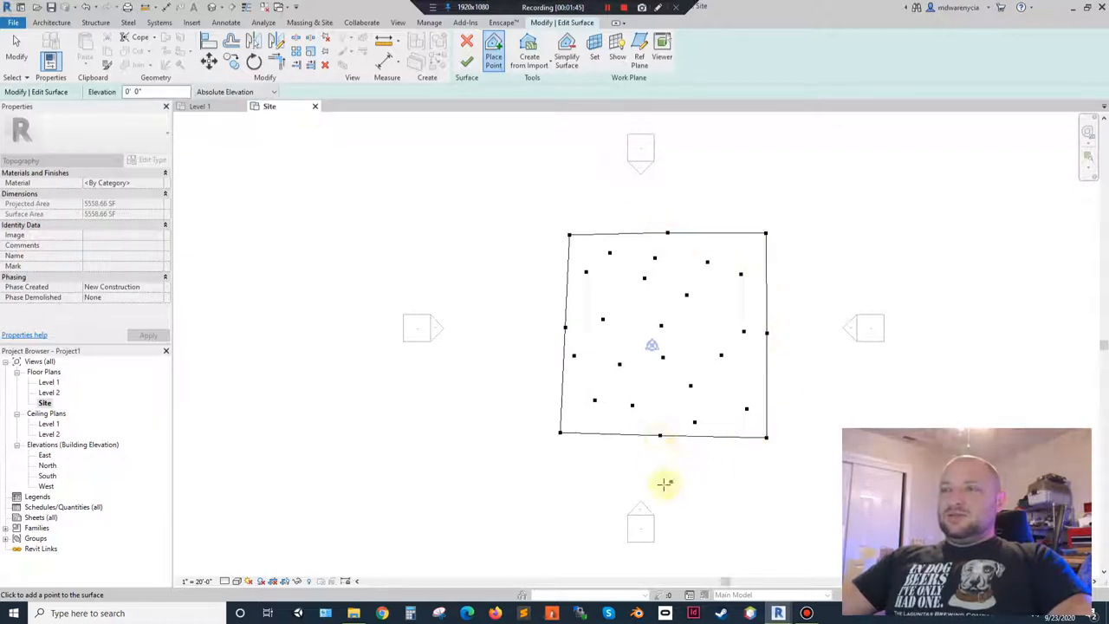
# Tile the North elevation with the Site plan and close the Level 1 view
pyautogui.click(660, 427)
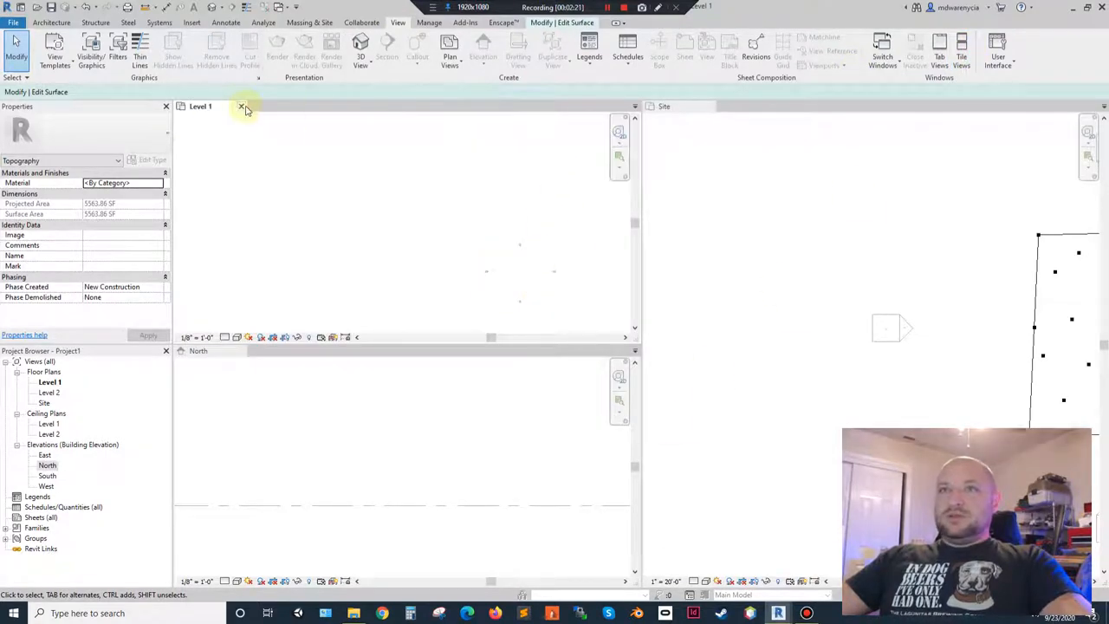
pyautogui.click(241, 108)
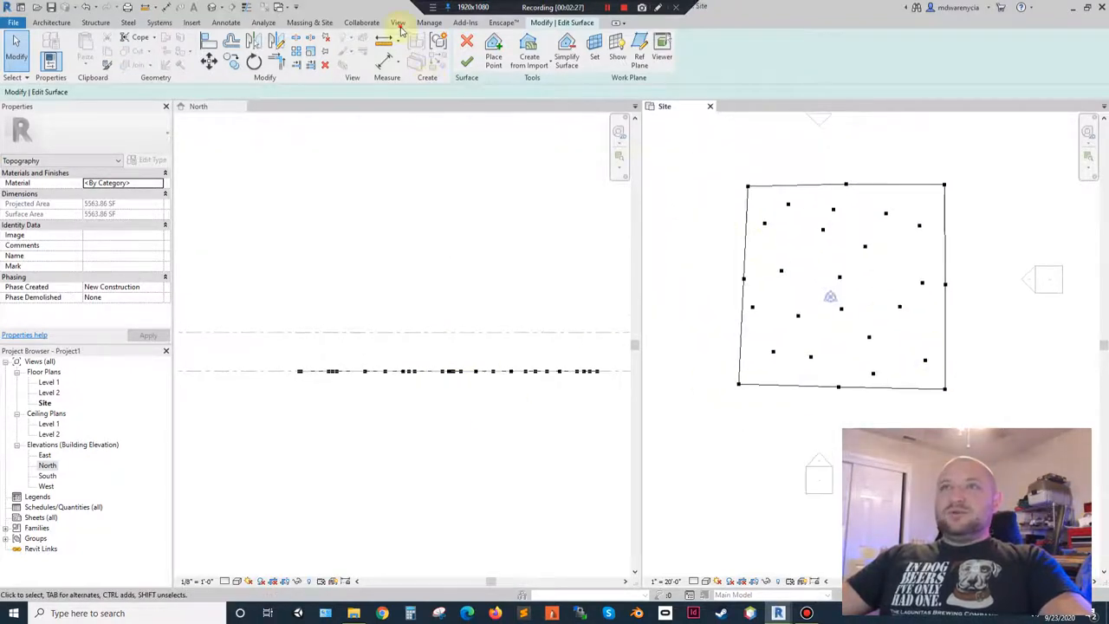
# Open a default 3D view beside the elevation and glance at Create from Import options
pyautogui.click(399, 23)
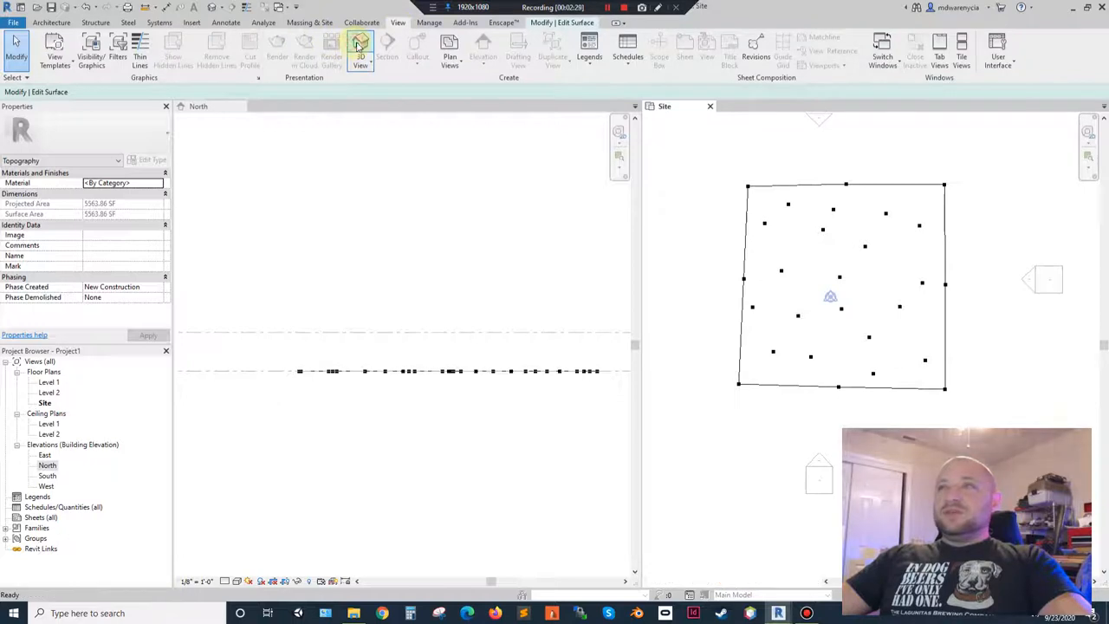
pyautogui.click(360, 51)
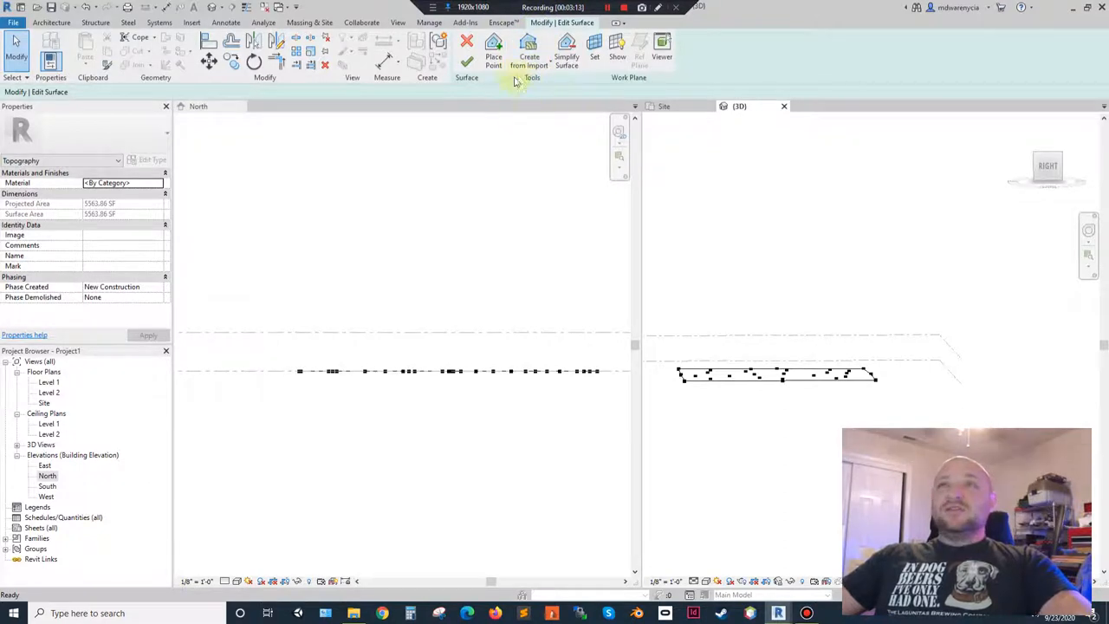
pyautogui.moveTo(529, 45)
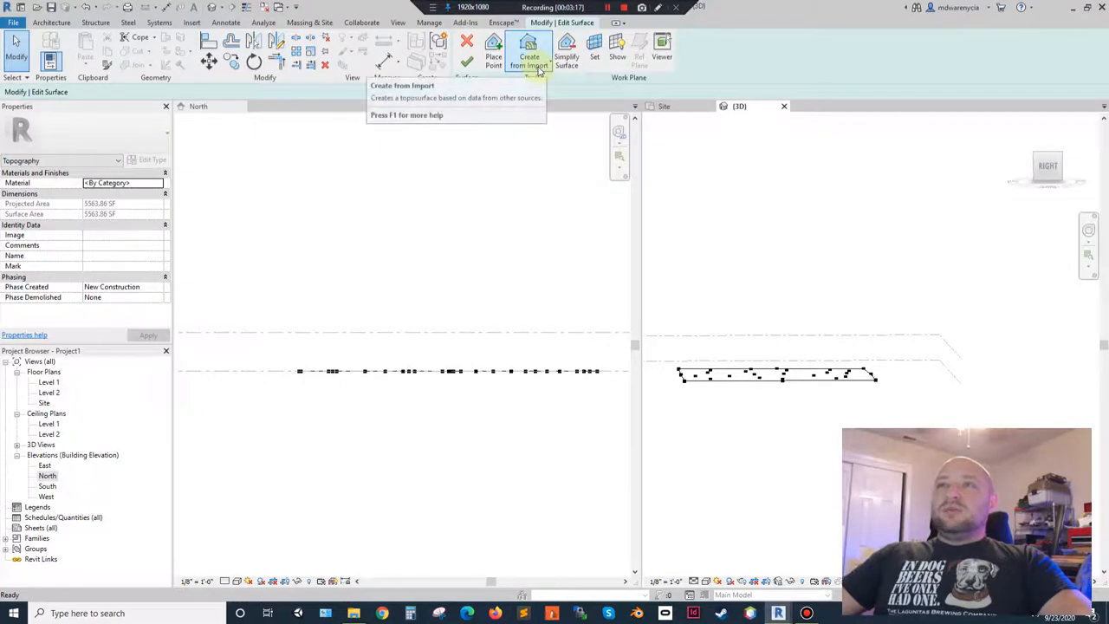
pyautogui.click(529, 48)
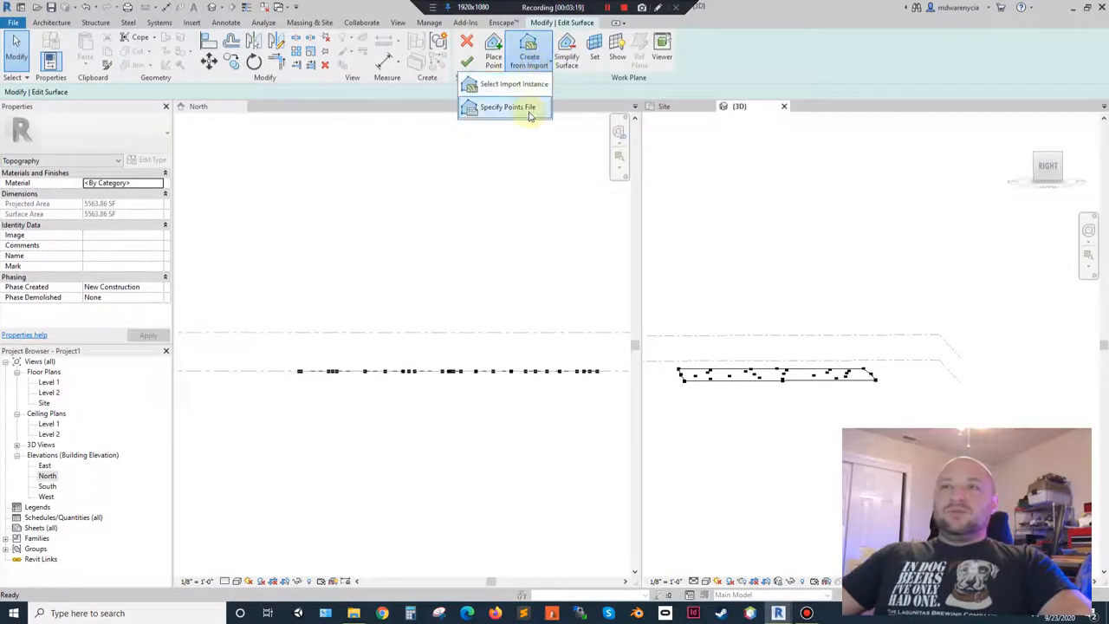
pyautogui.moveTo(540, 108)
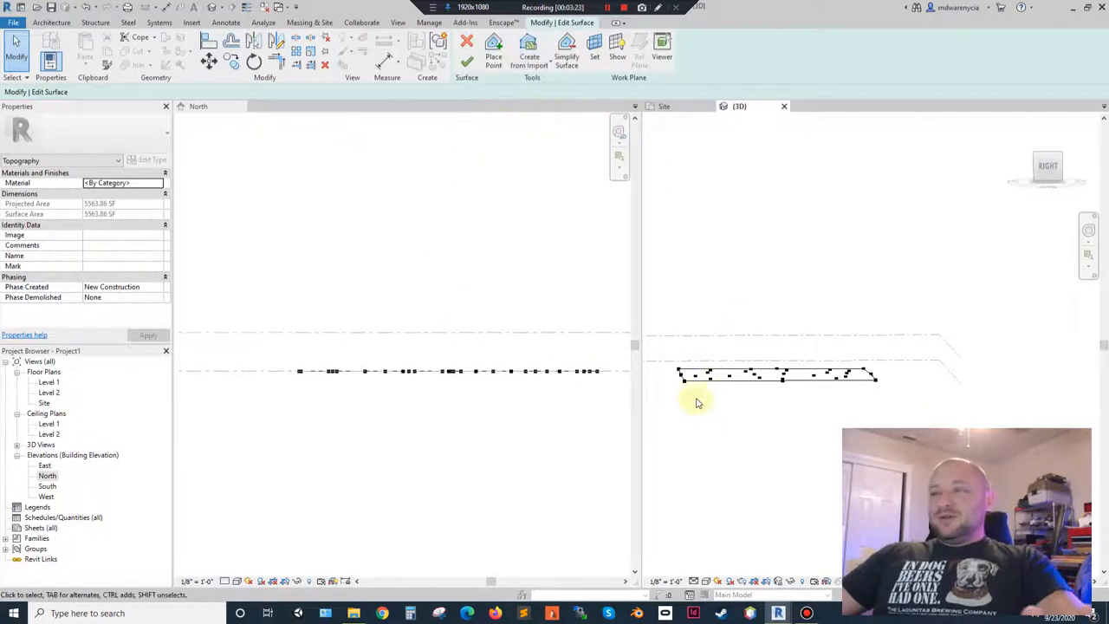
pyautogui.moveTo(721, 409)
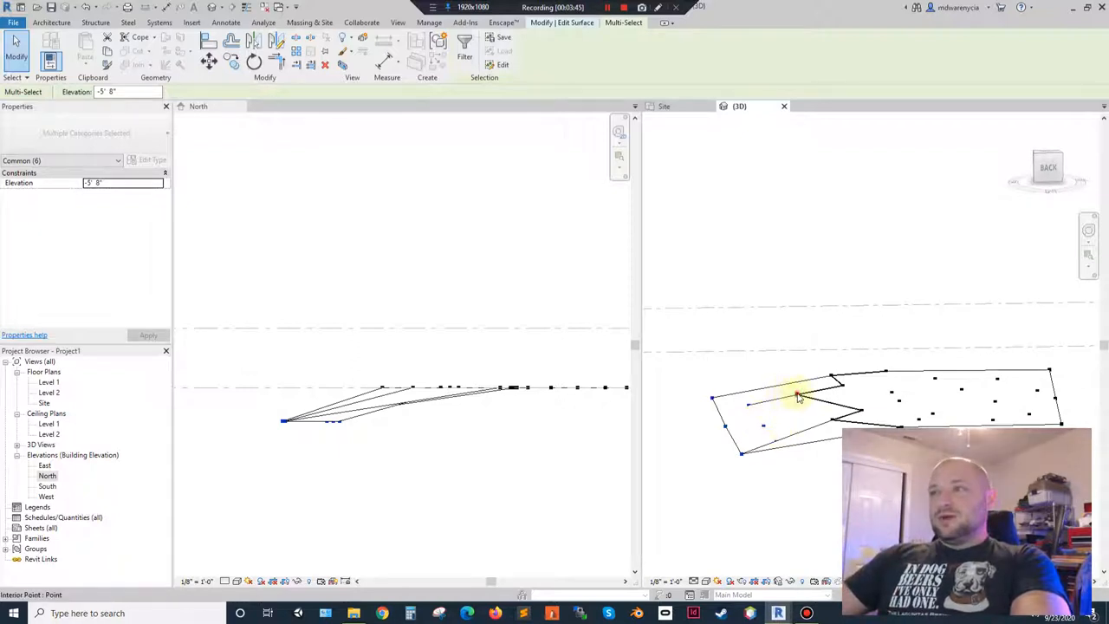
# Select surface points and lower their elevation so the terrain slopes
pyautogui.click(832, 418)
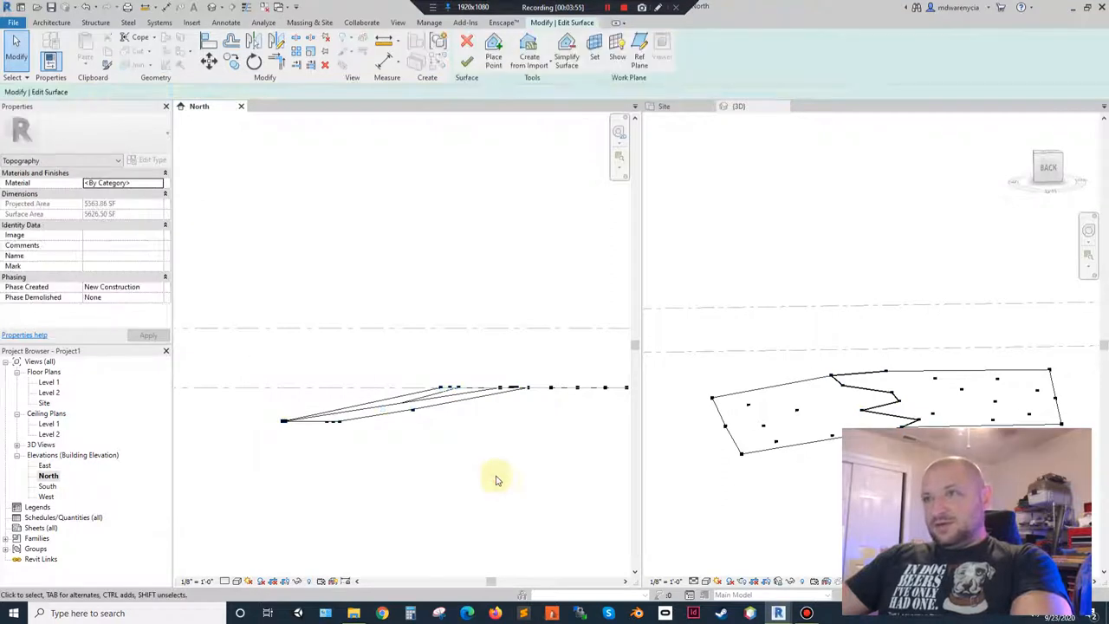
pyautogui.moveTo(511, 496)
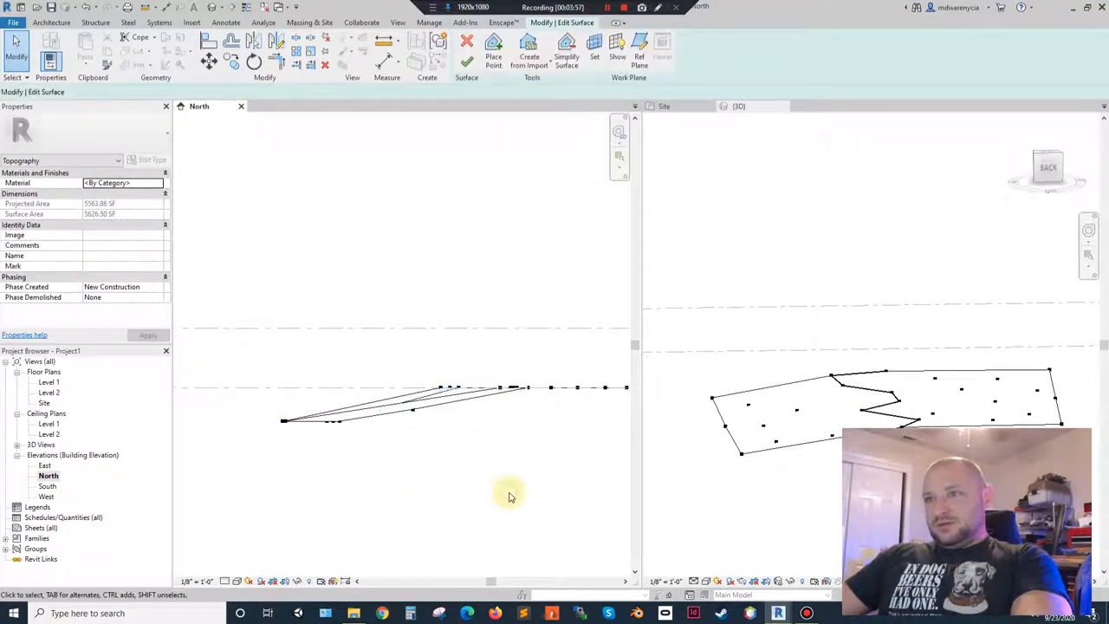
pyautogui.moveTo(530, 438)
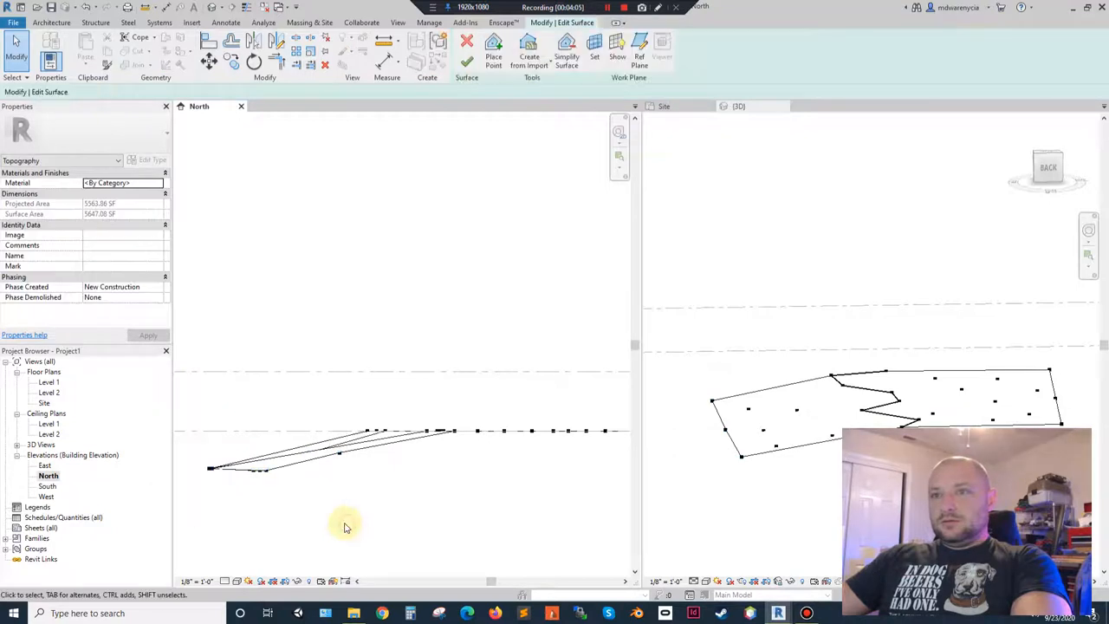
pyautogui.moveTo(423, 465)
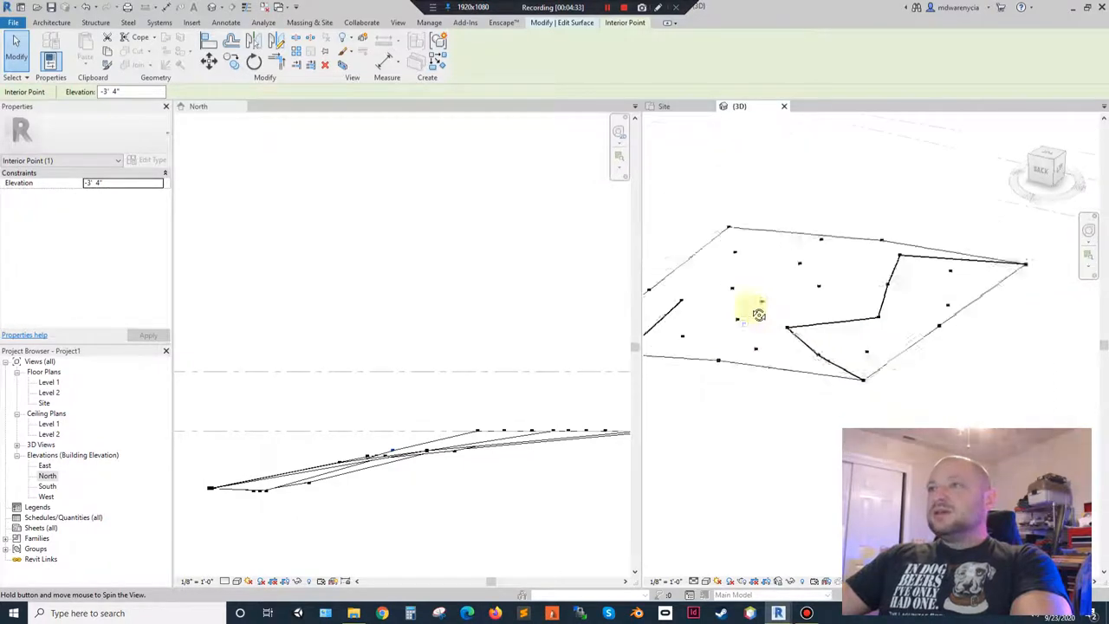
# Orbit to the boundary points and adjust a remaining point's elevation before finishing the surface
pyautogui.moveTo(760, 315); pyautogui.dragTo(728, 336)
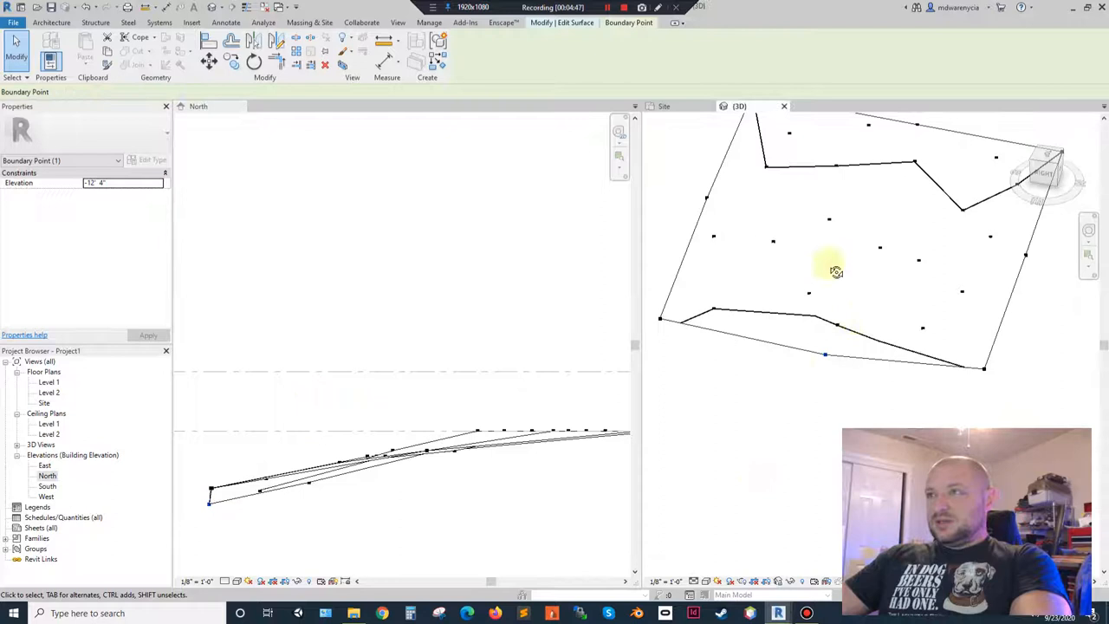
pyautogui.moveTo(836, 268); pyautogui.dragTo(752, 226)
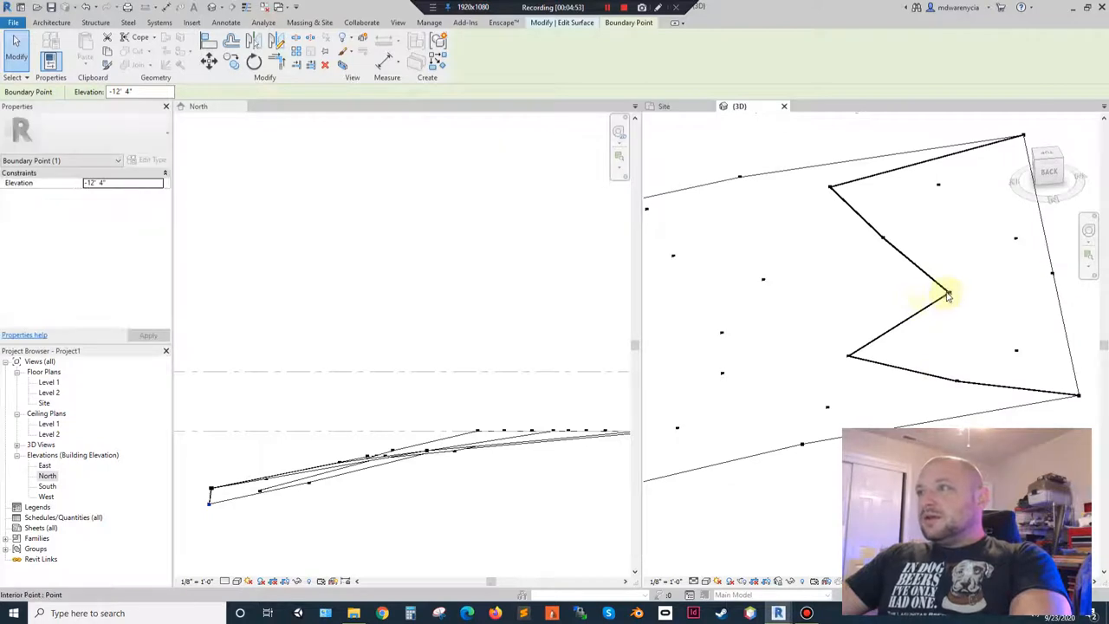
pyautogui.click(849, 371)
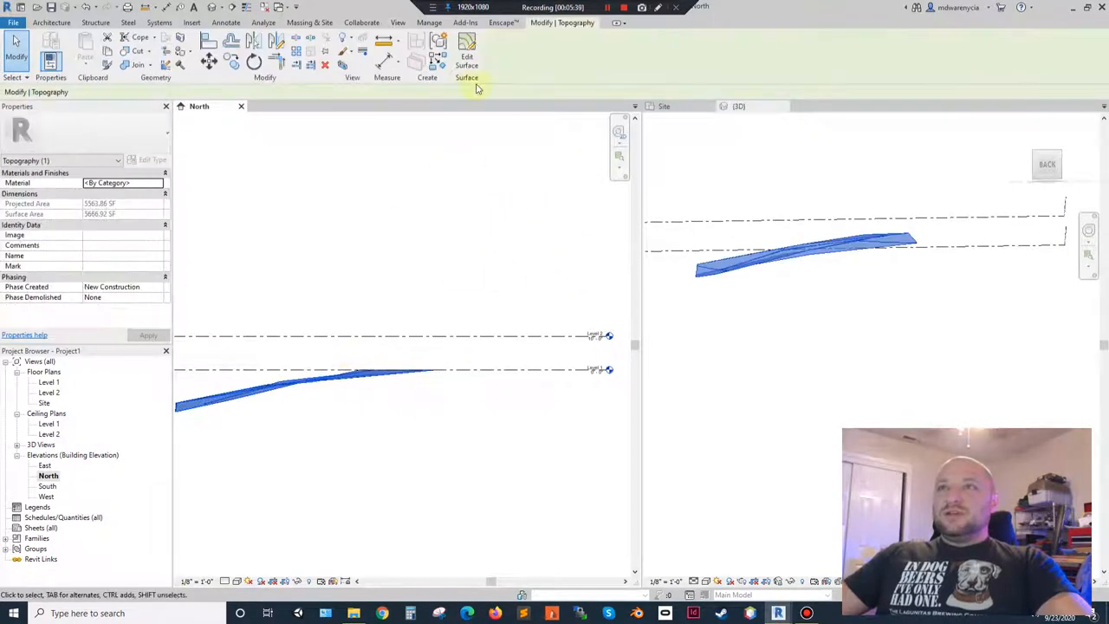
# Deselect the finished toposurface and return to the Massing & Site tools
pyautogui.click(466, 52)
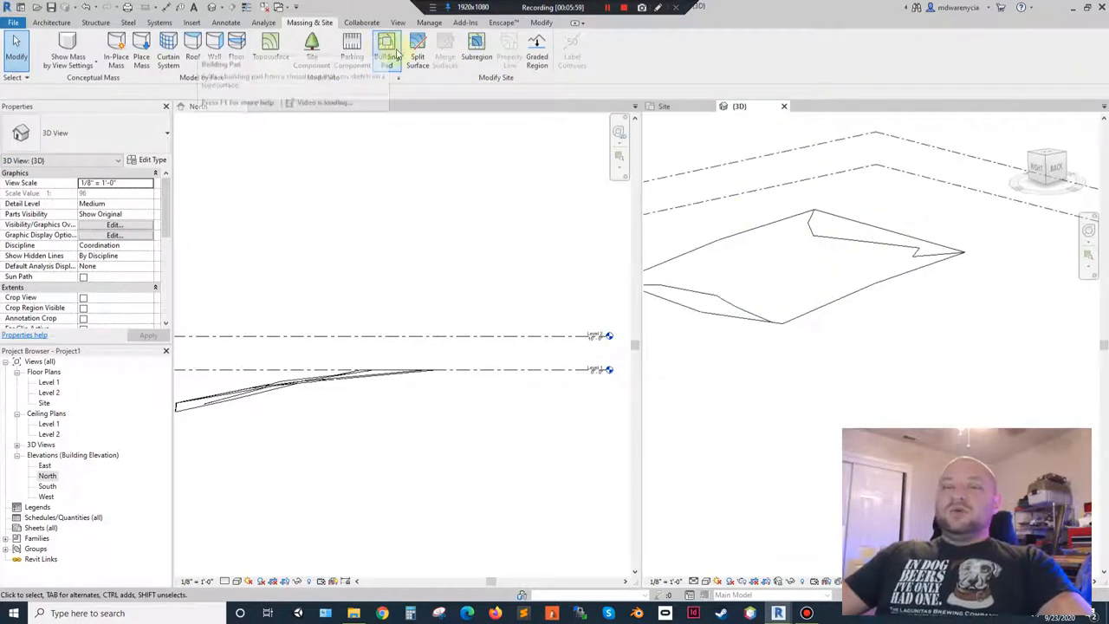
# Sketch and finish a rectangular building pad cut into the toposurface
pyautogui.click(386, 45)
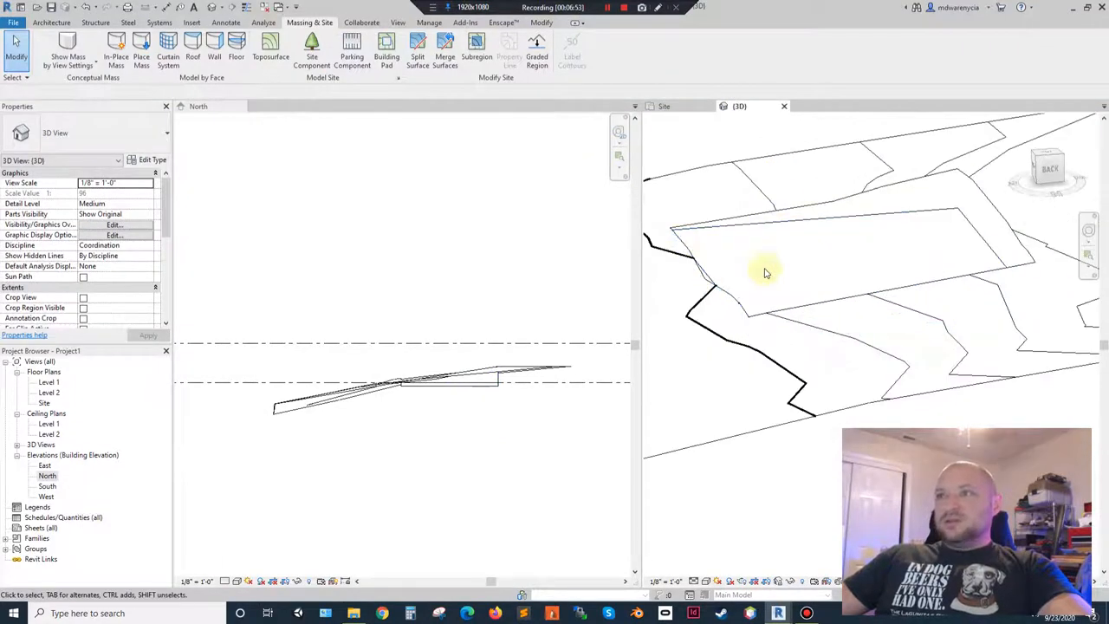
pyautogui.moveTo(852, 253)
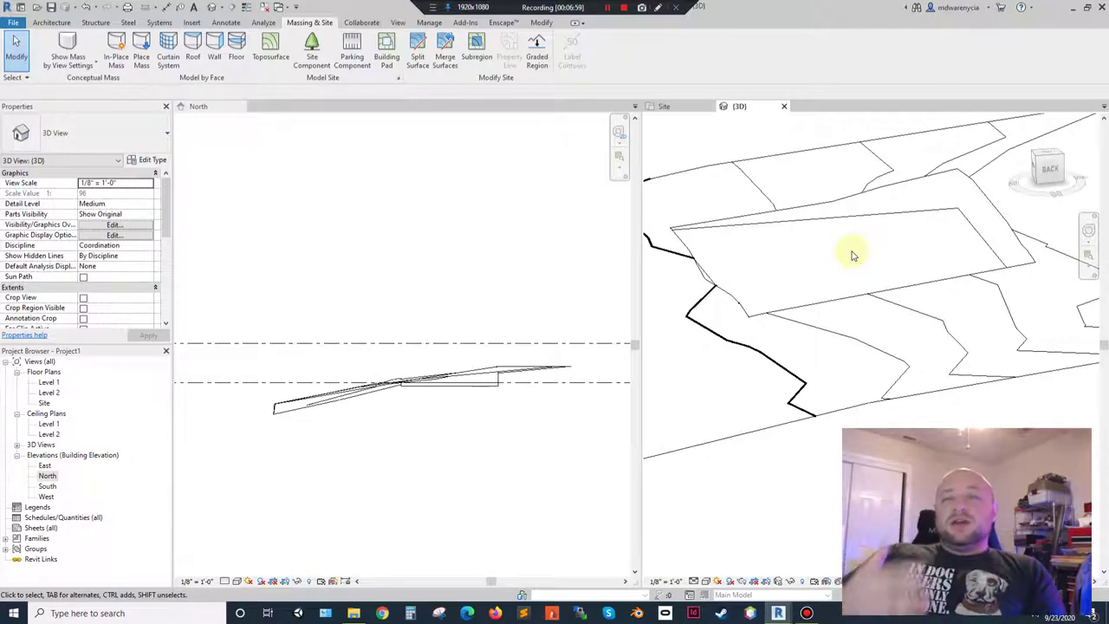
pyautogui.moveTo(882, 235)
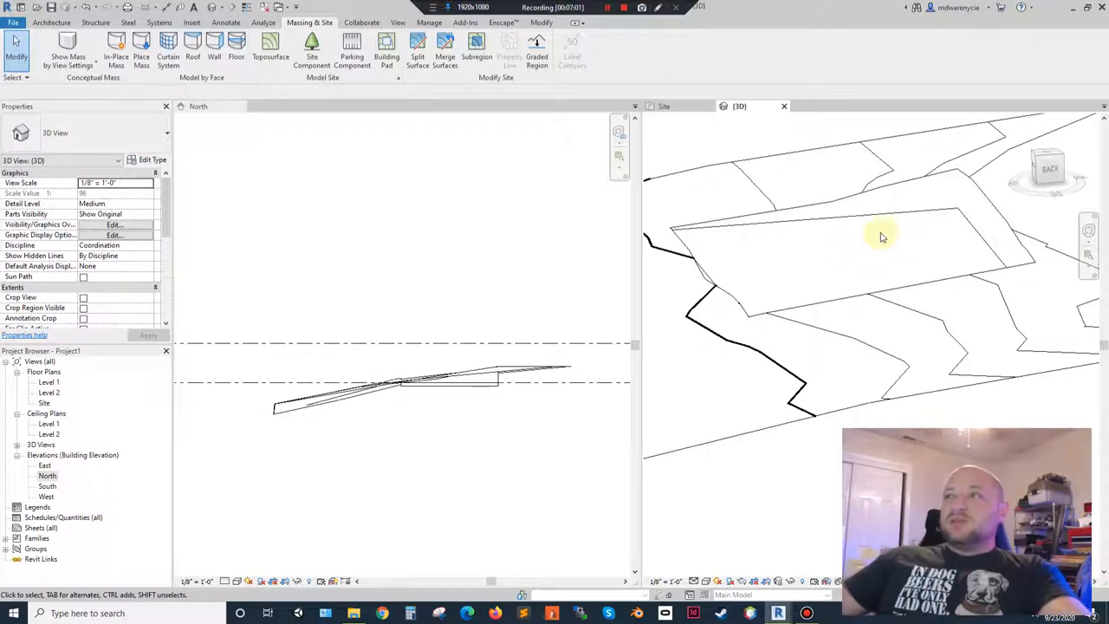
pyautogui.click(880, 236)
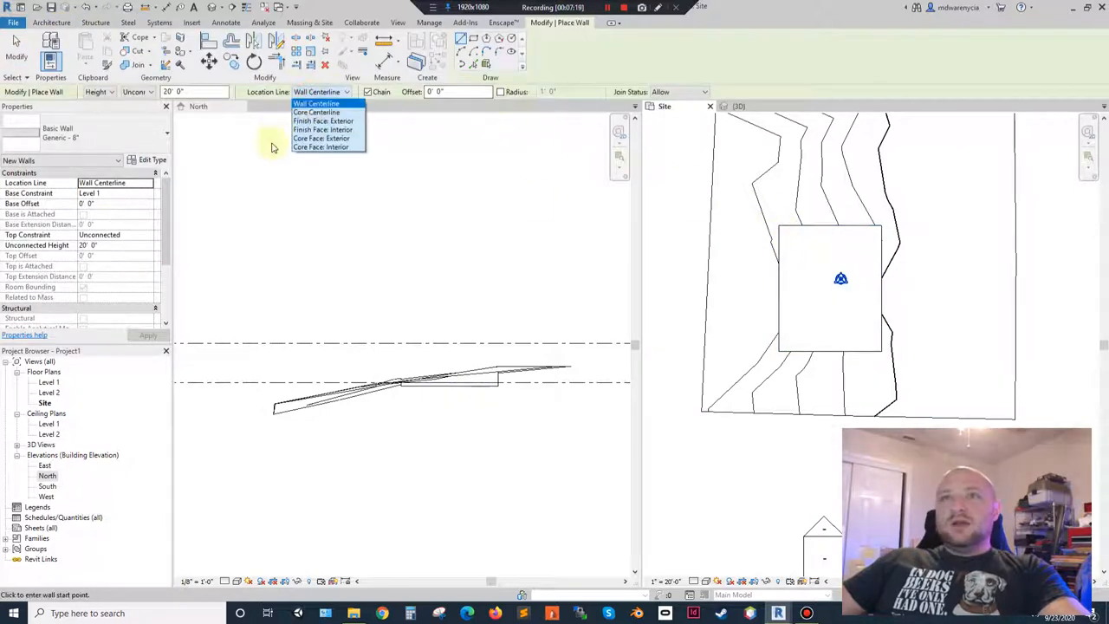
pyautogui.moveTo(322, 121)
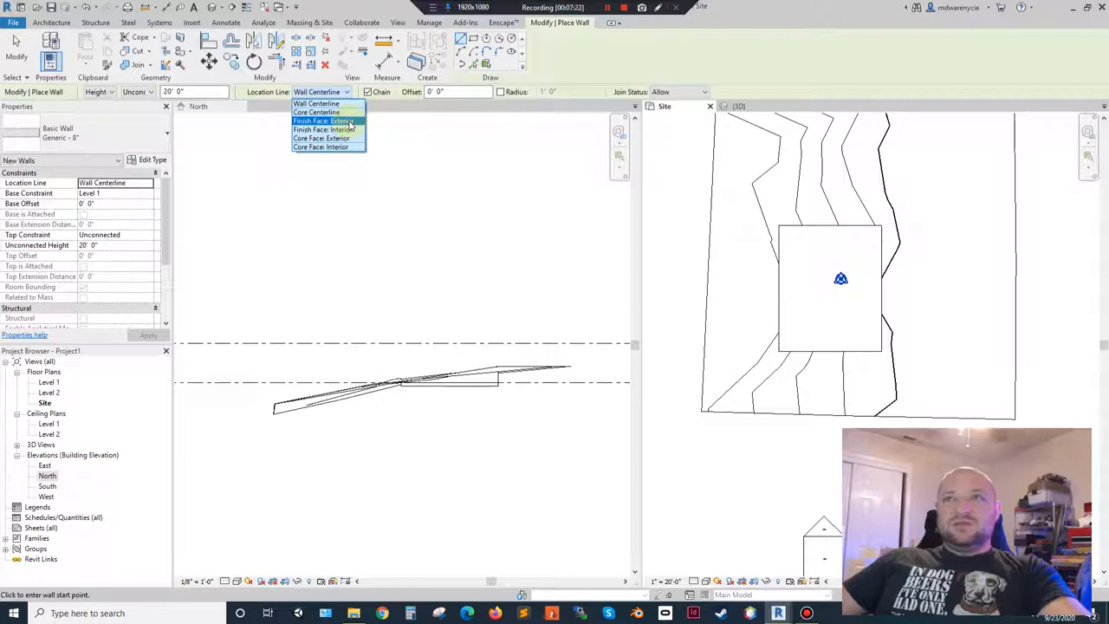
# Set walls to Finish Face: Exterior with Generic - 8" Masonry and trace the pad outline
pyautogui.click(324, 121)
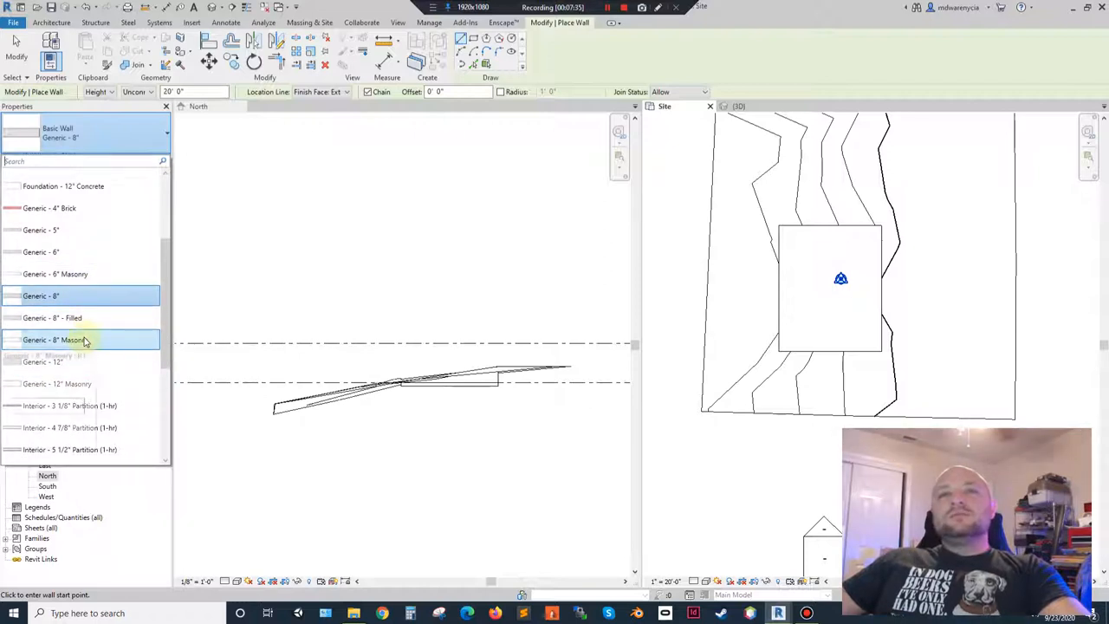
pyautogui.click(54, 340)
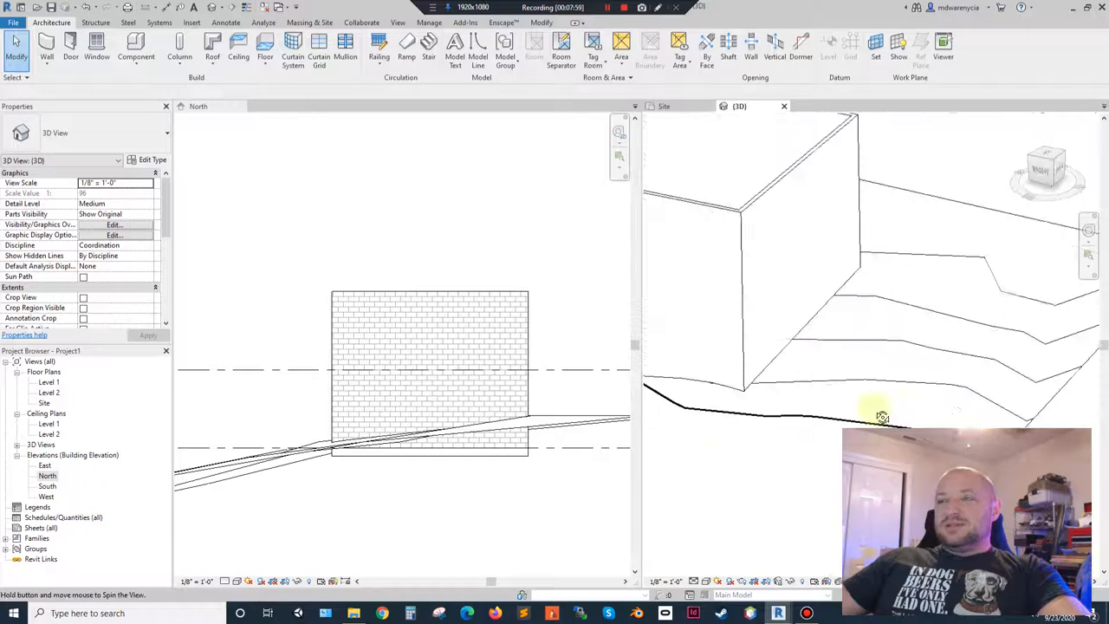
# Inspect the new tower in 3D, activate the Site plan, and return to Massing & Site tools
pyautogui.moveTo(881, 416); pyautogui.dragTo(763, 371)
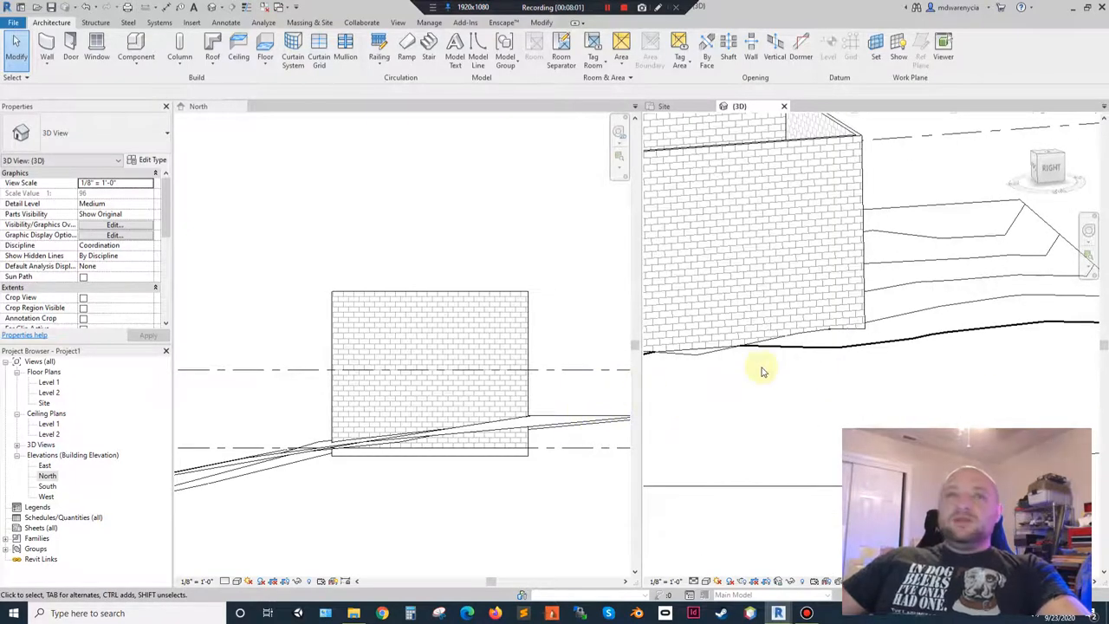
pyautogui.click(754, 242)
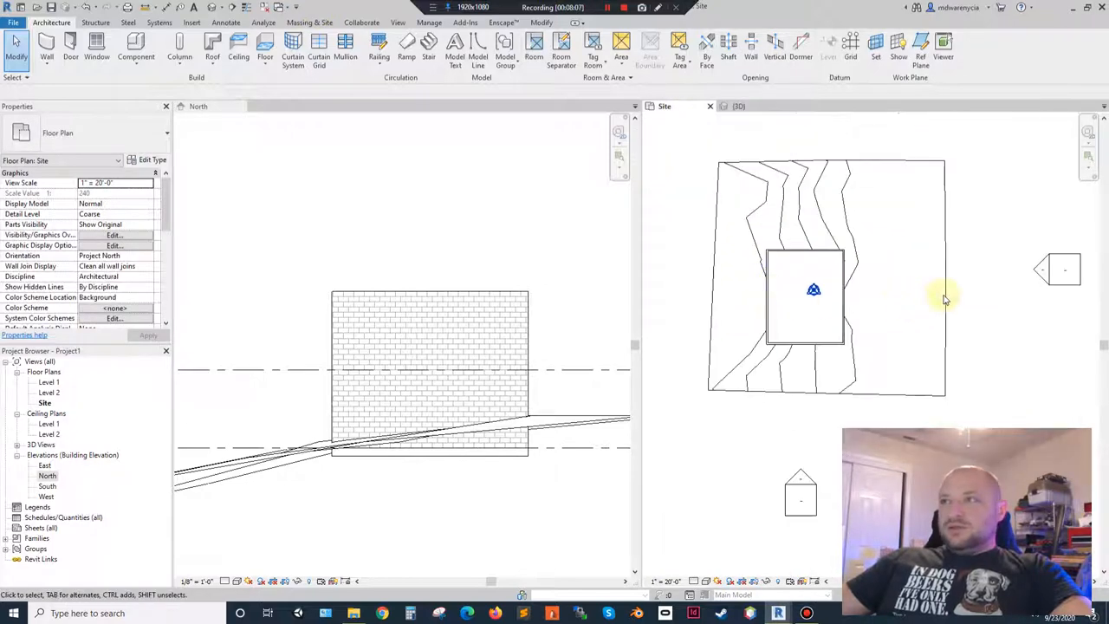
pyautogui.doubleClick(48, 475)
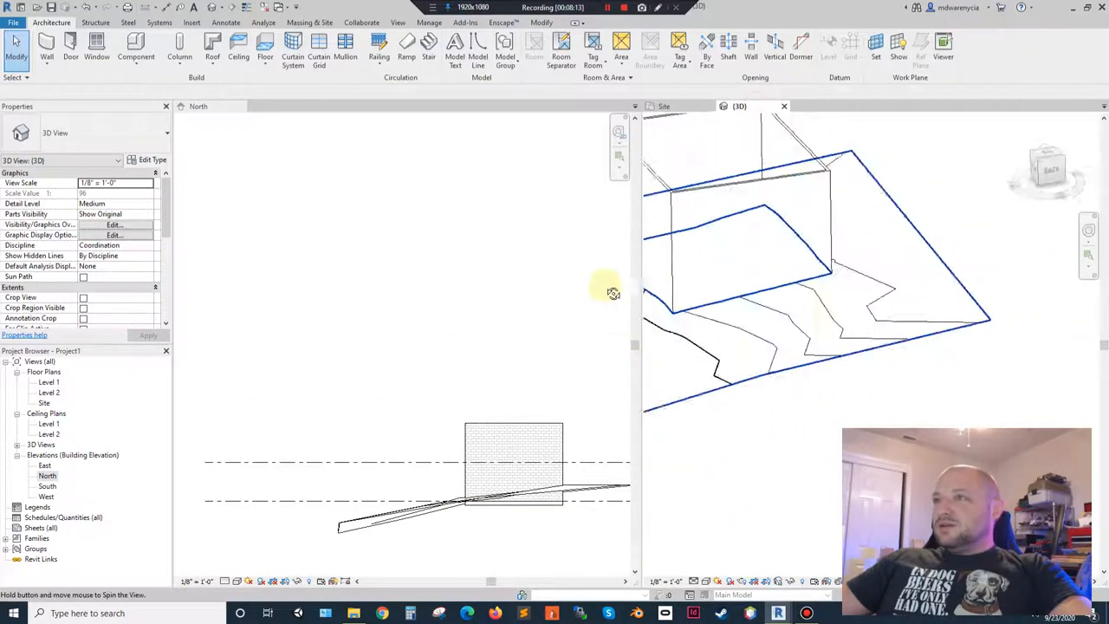
pyautogui.moveTo(613, 293); pyautogui.dragTo(911, 330)
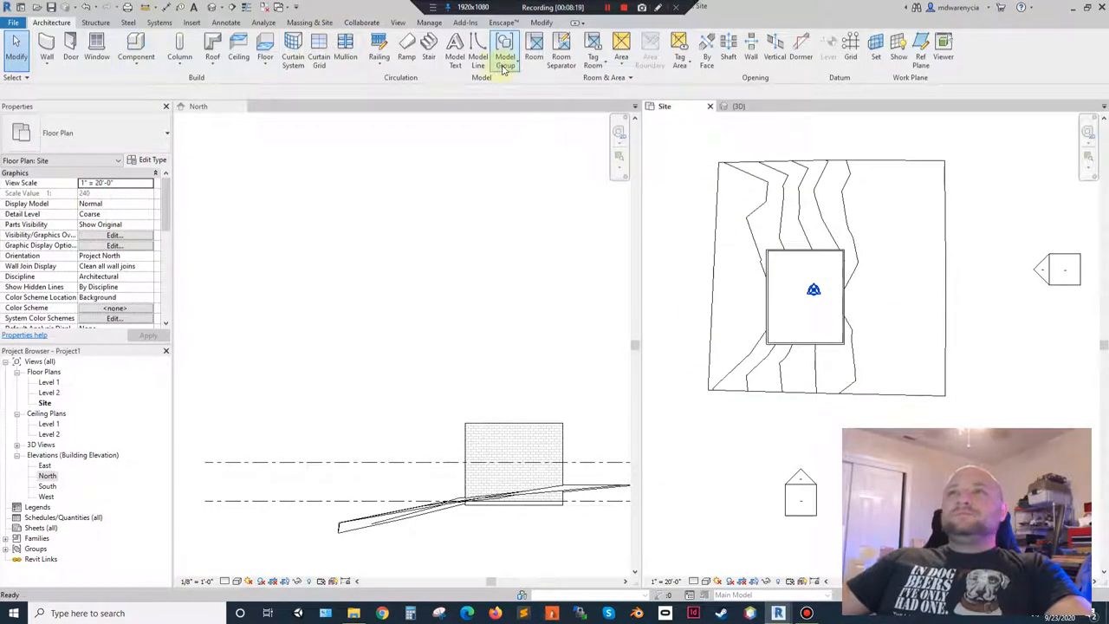
pyautogui.click(330, 21)
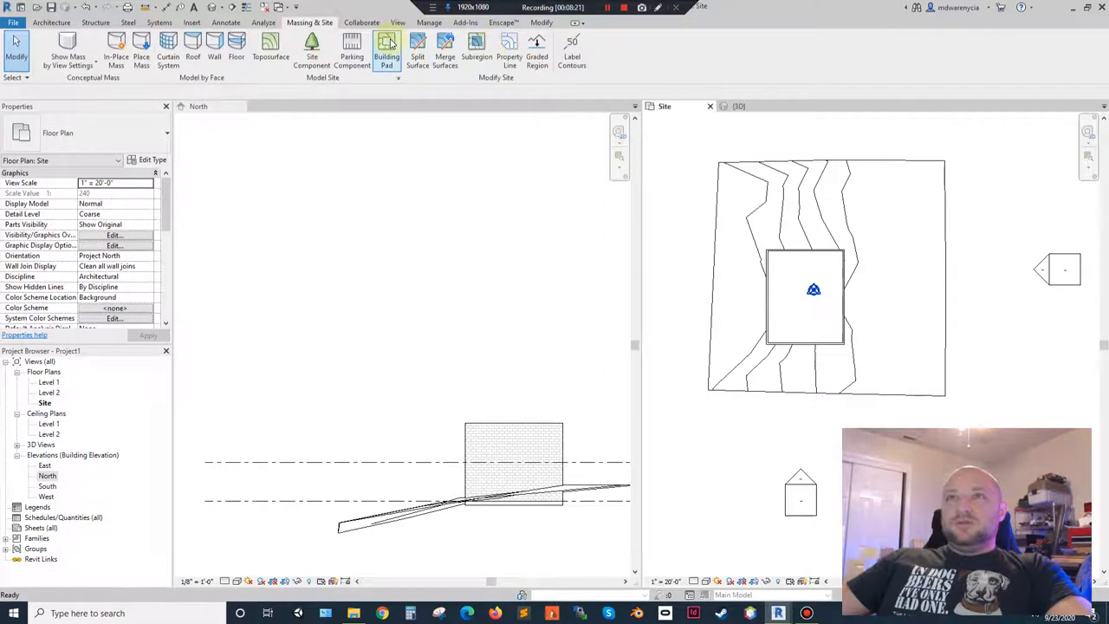
# Sketch the second building pad, then start a floor spanning between the two pads
pyautogui.click(388, 43)
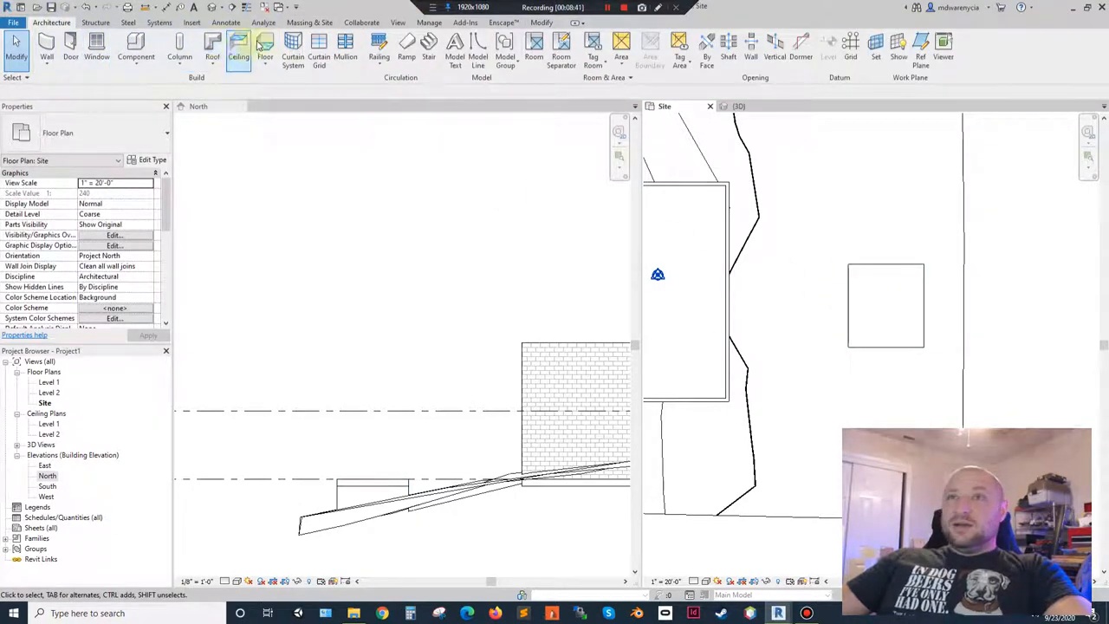
pyautogui.click(262, 45)
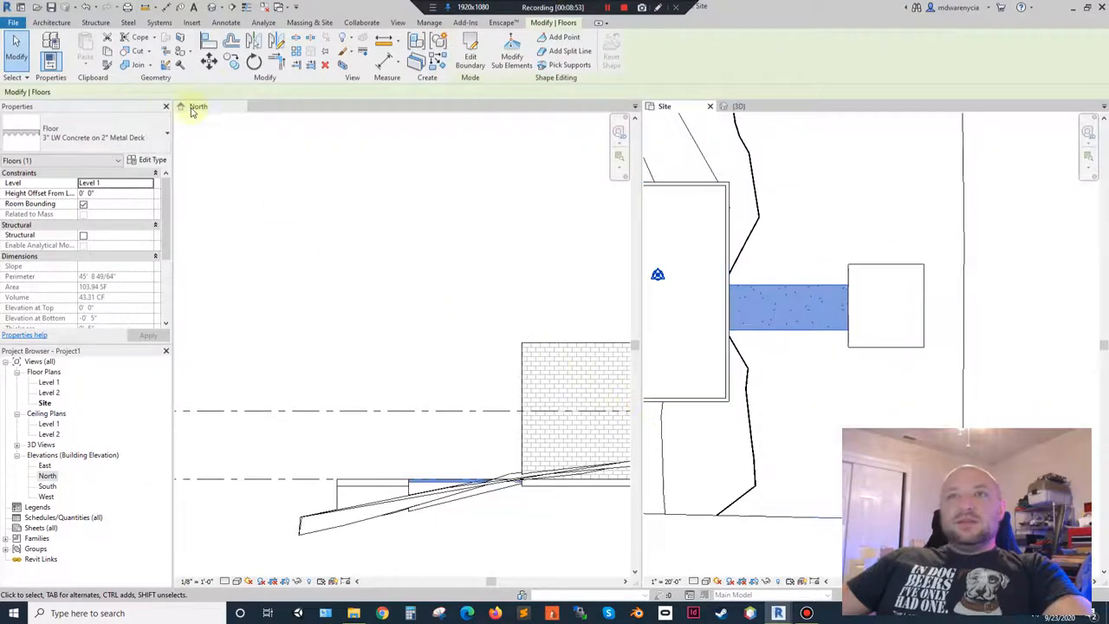
pyautogui.click(59, 21)
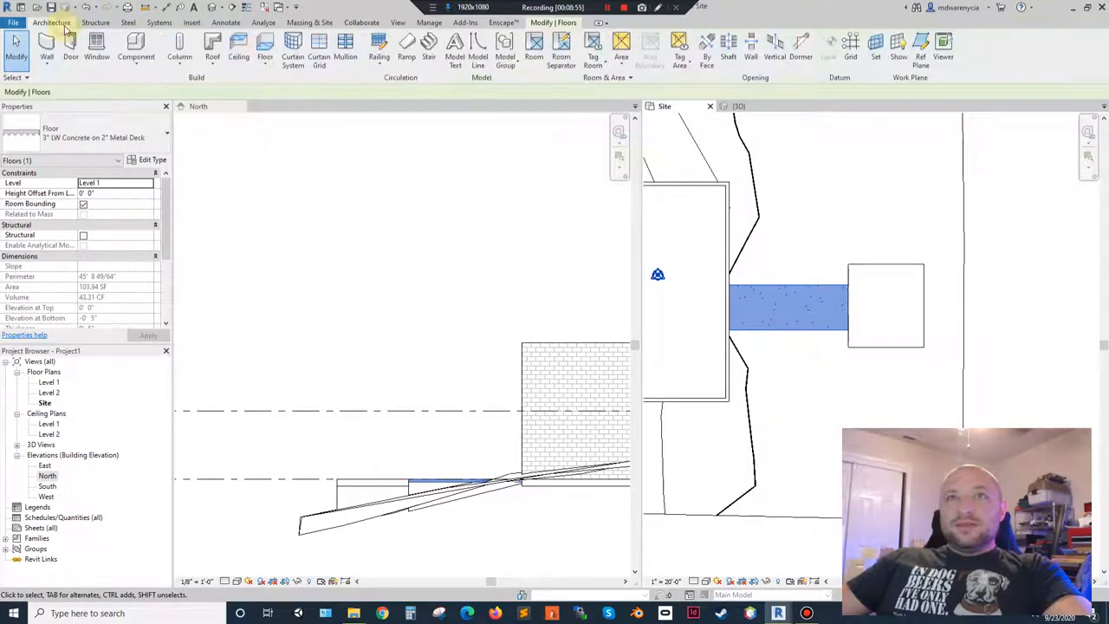
pyautogui.click(54, 49)
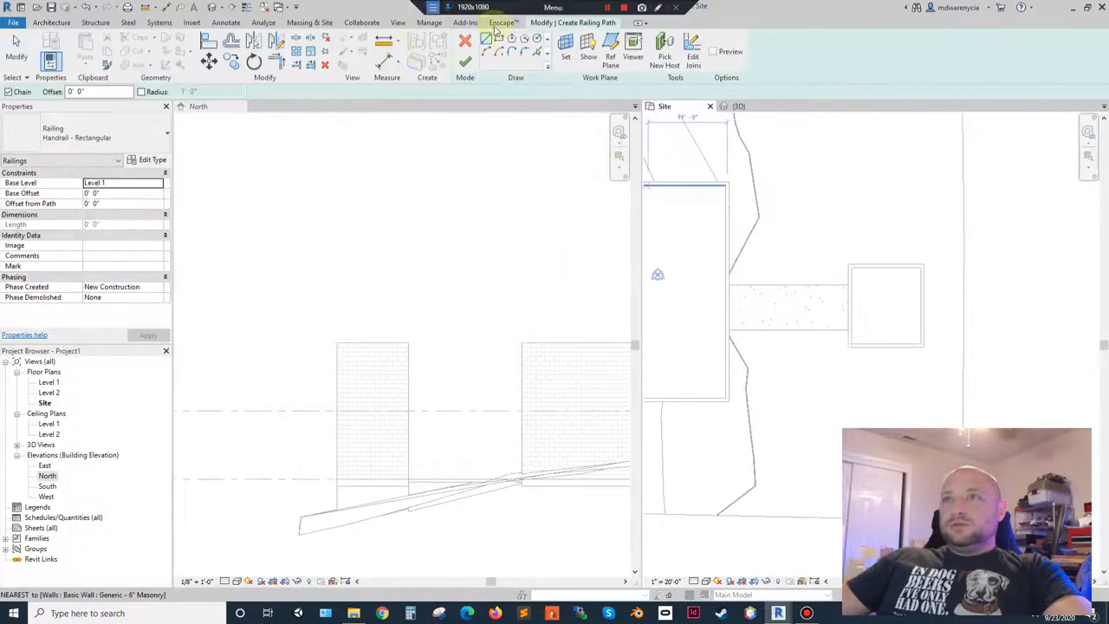
# Finish the railing sketch along the bridge edges and continue past the disconnected-sketch error
pyautogui.click(867, 298)
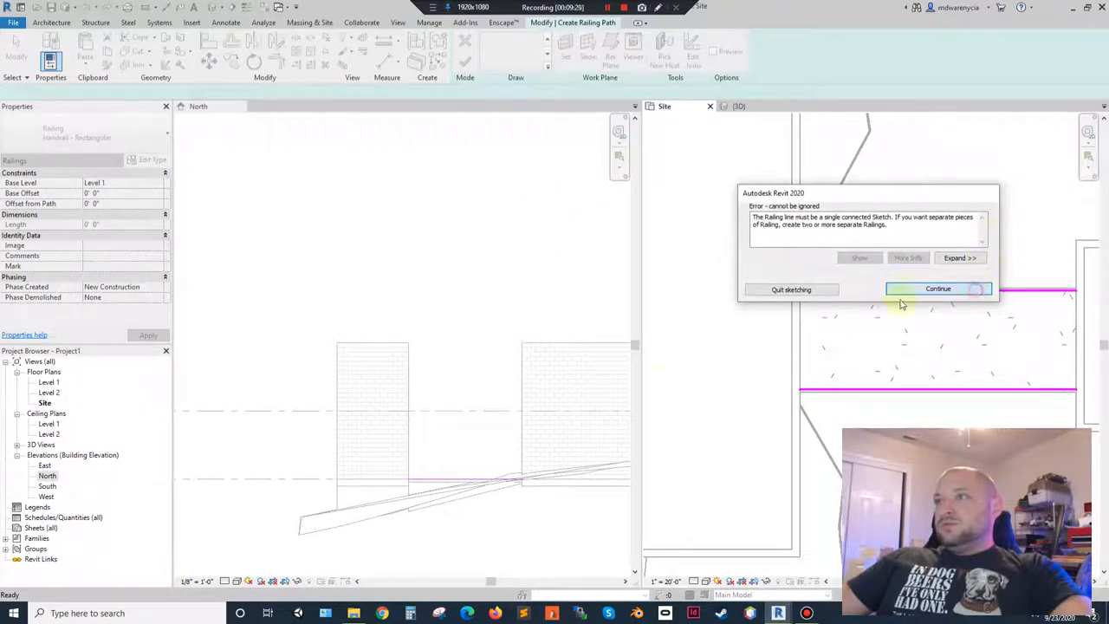
pyautogui.click(937, 288)
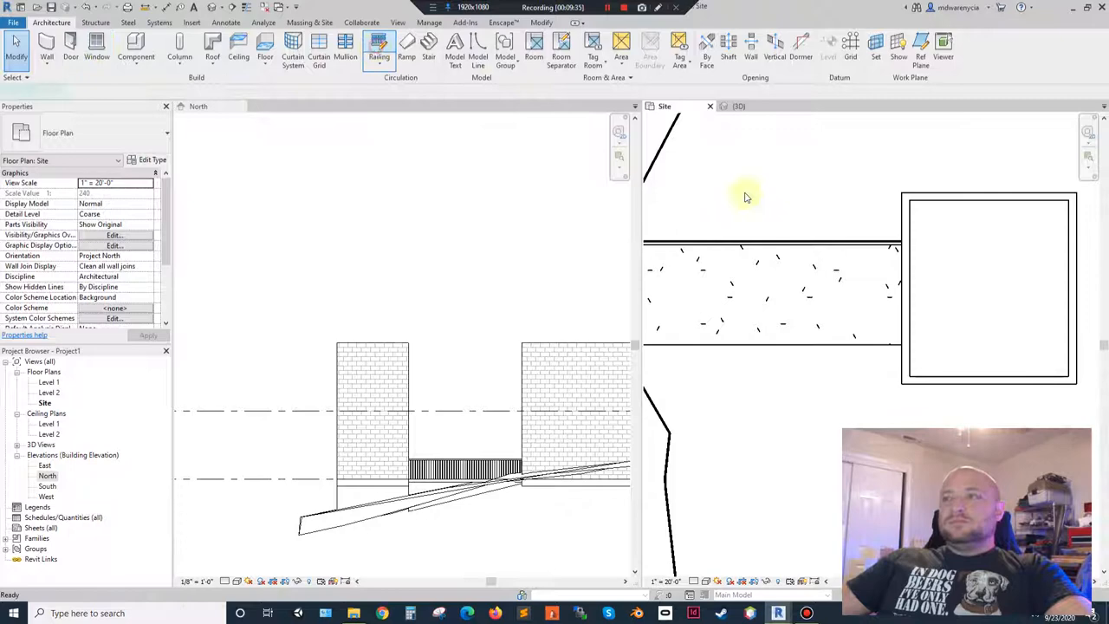
# Show the model in the {3D} view and select the sloped toposurface
pyautogui.click(378, 43)
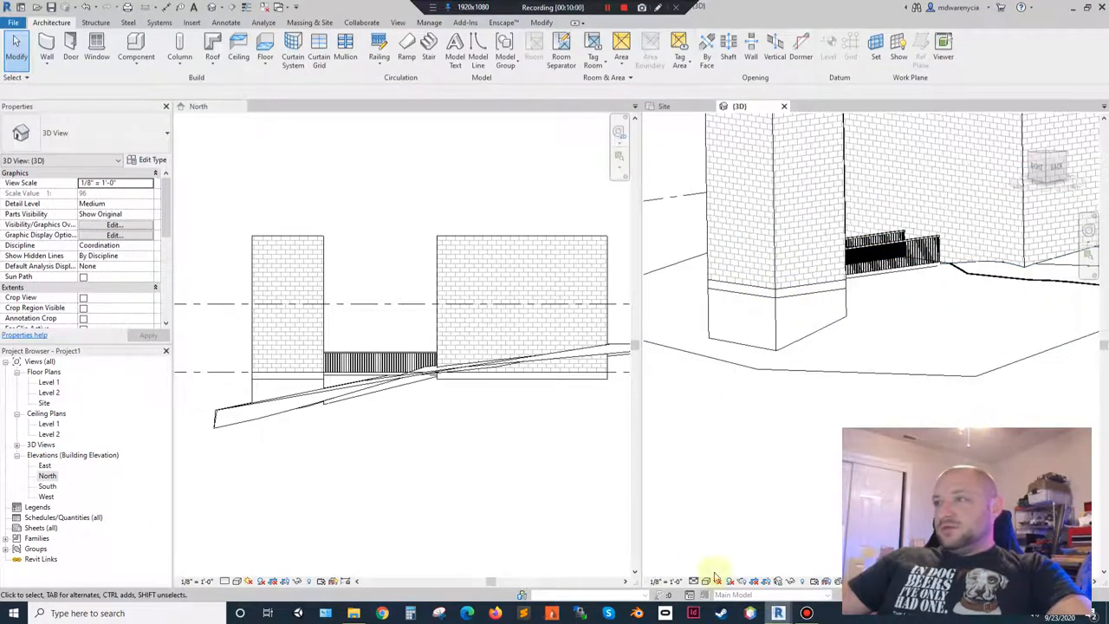
pyautogui.click(704, 581)
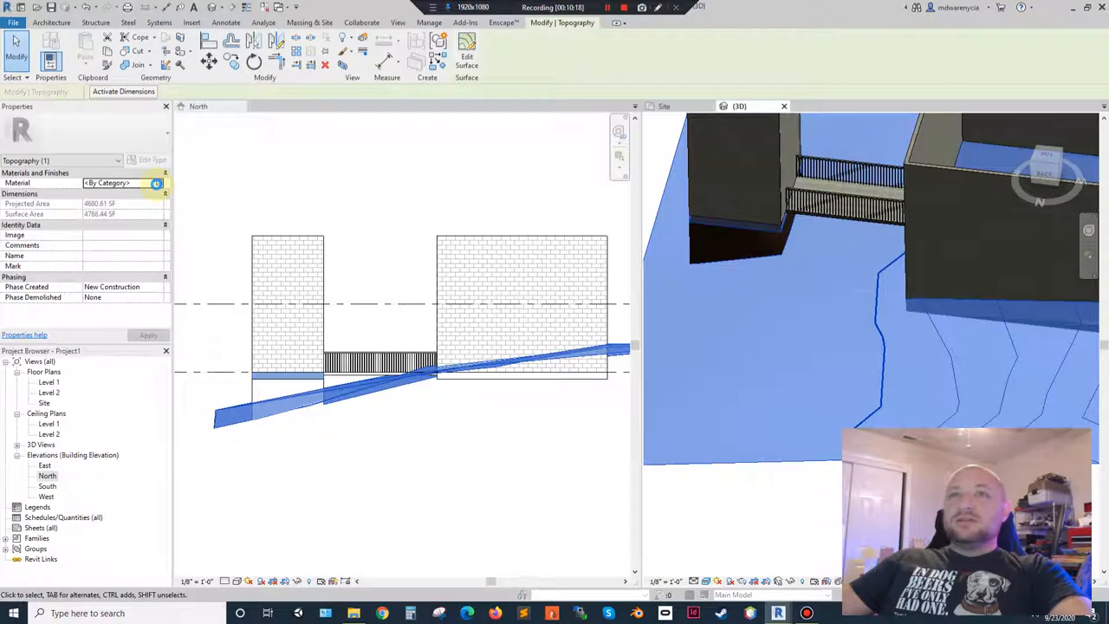
# Search the toposurface's material browser for 'grass' and create a new material
pyautogui.click(156, 184)
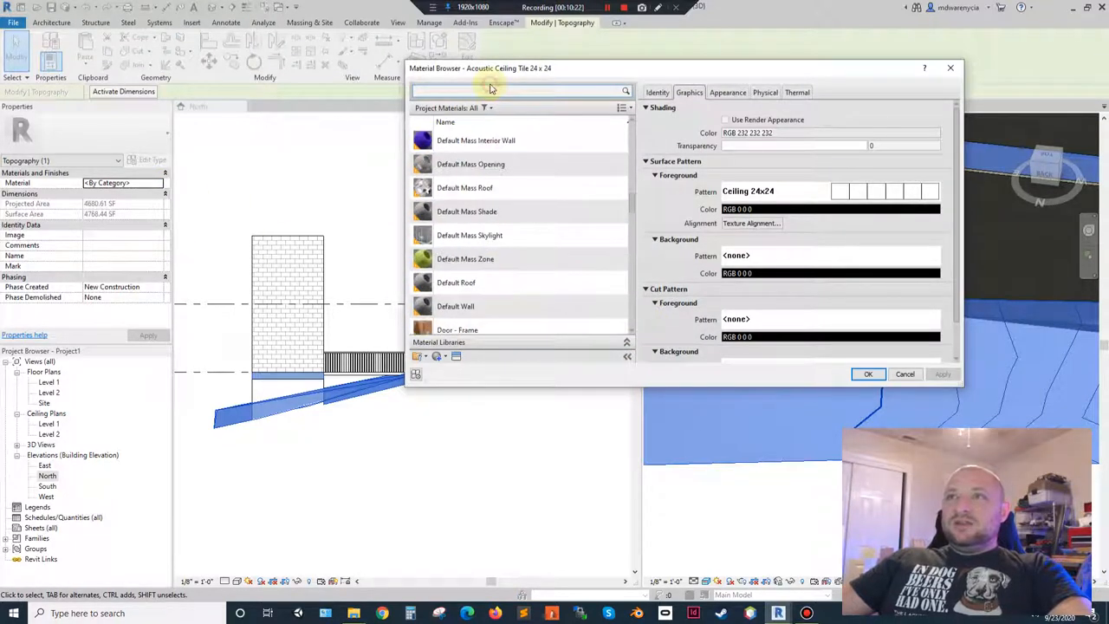
pyautogui.write('gass')
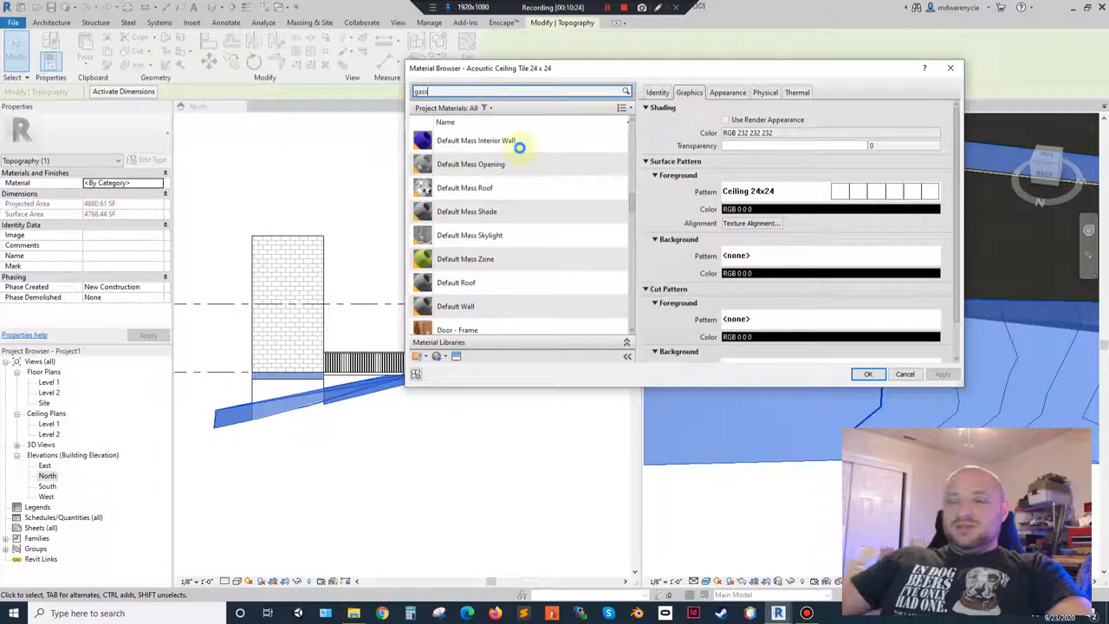
pyautogui.write('grass')
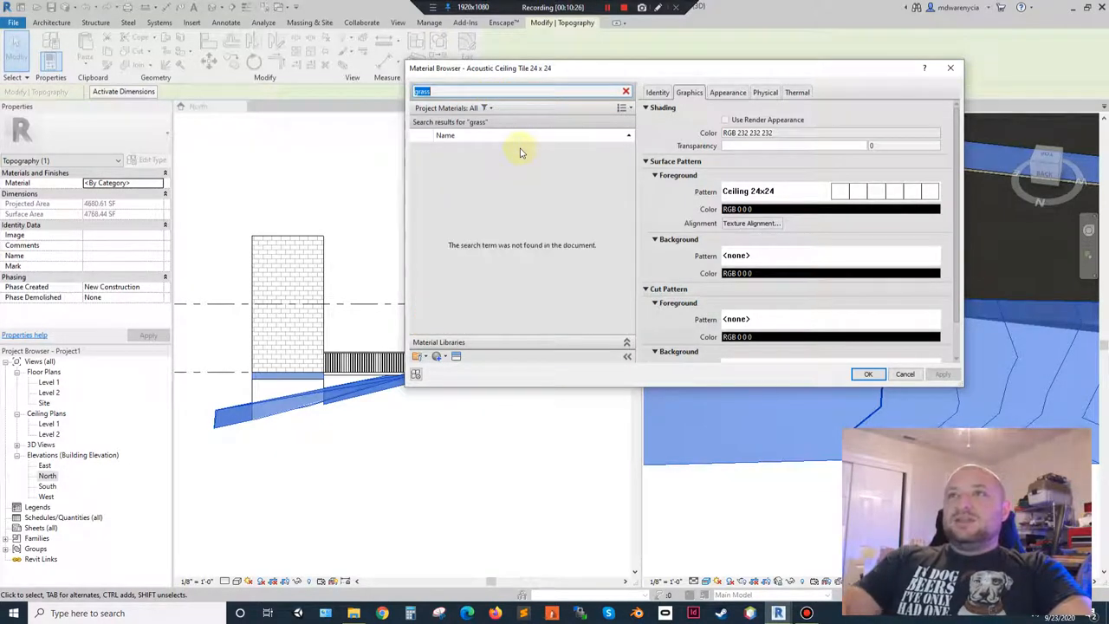
pyautogui.click(436, 358)
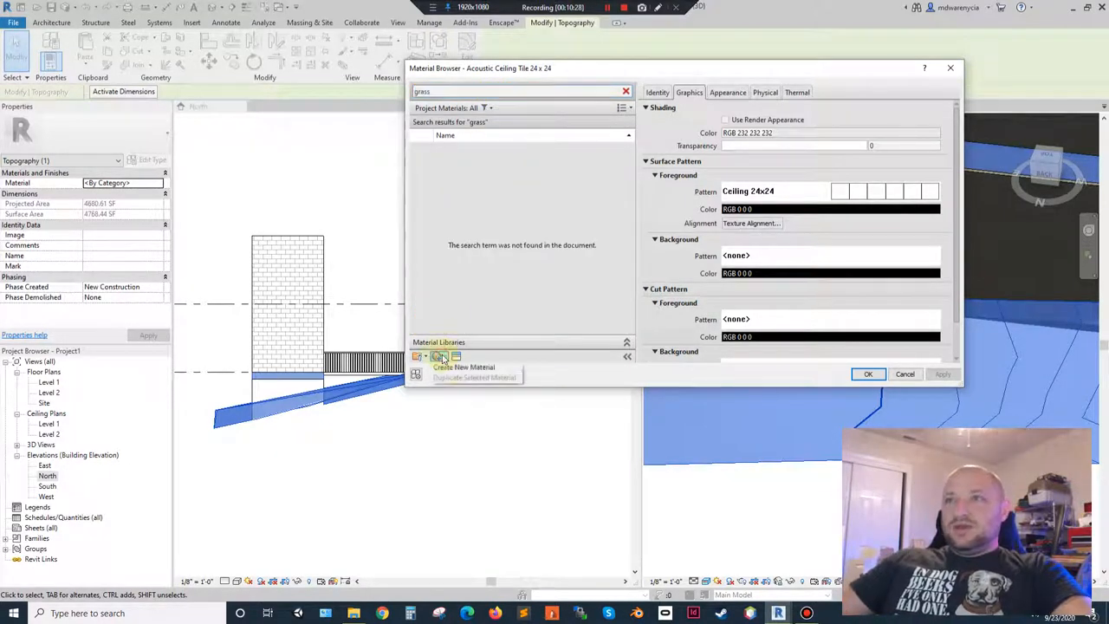
pyautogui.click(440, 357)
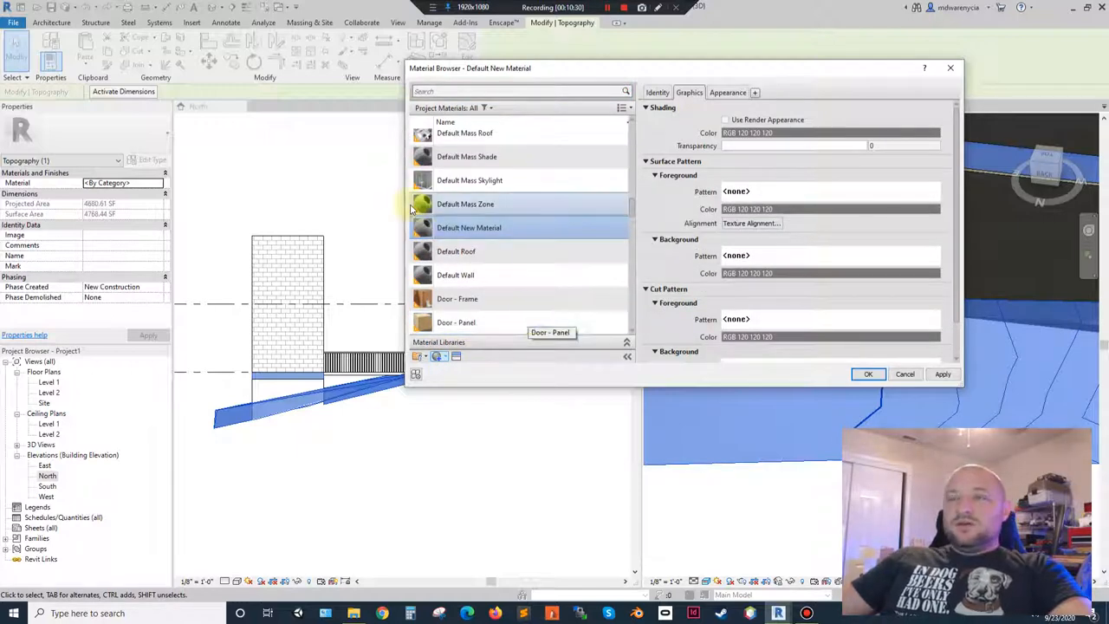
# Rename the new material to 'Grass'
pyautogui.rightClick(468, 227)
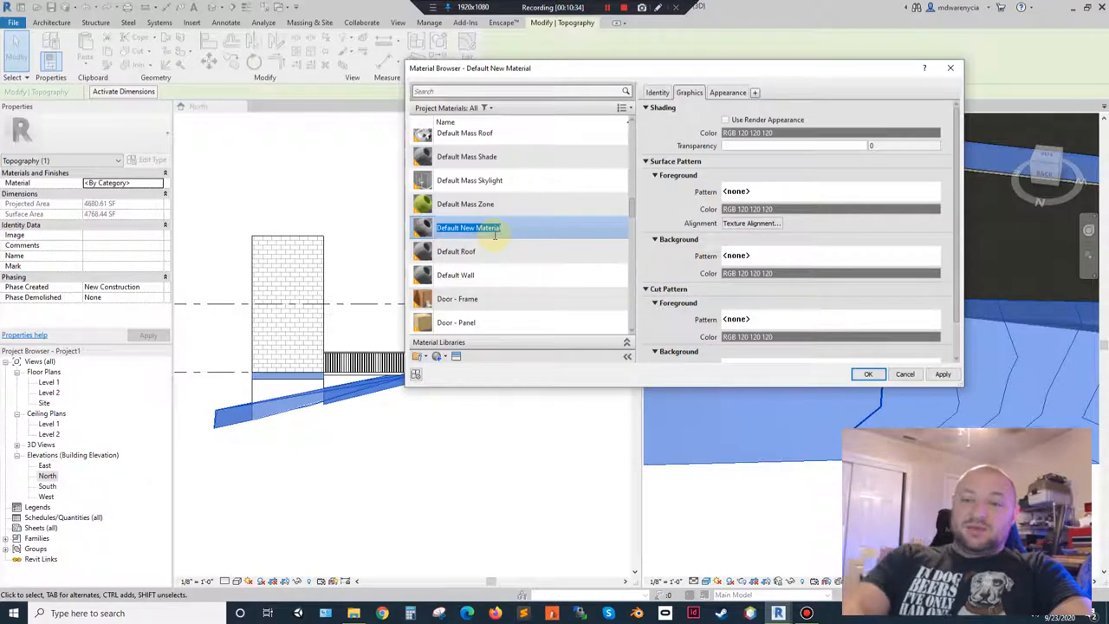
pyautogui.scroll(-3)
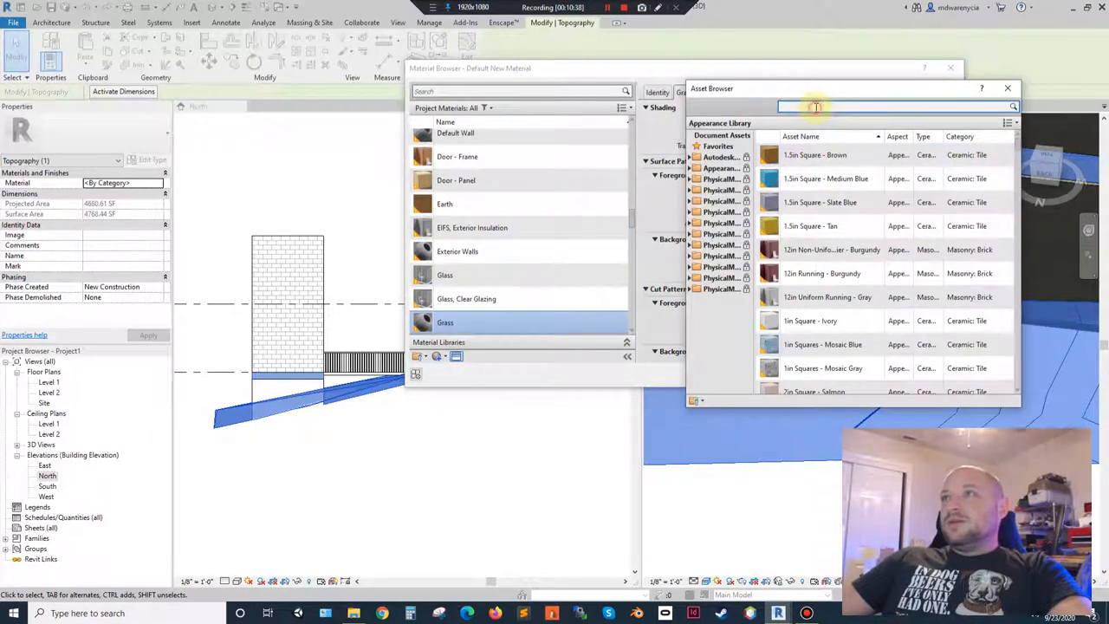
pyautogui.write('Grass')
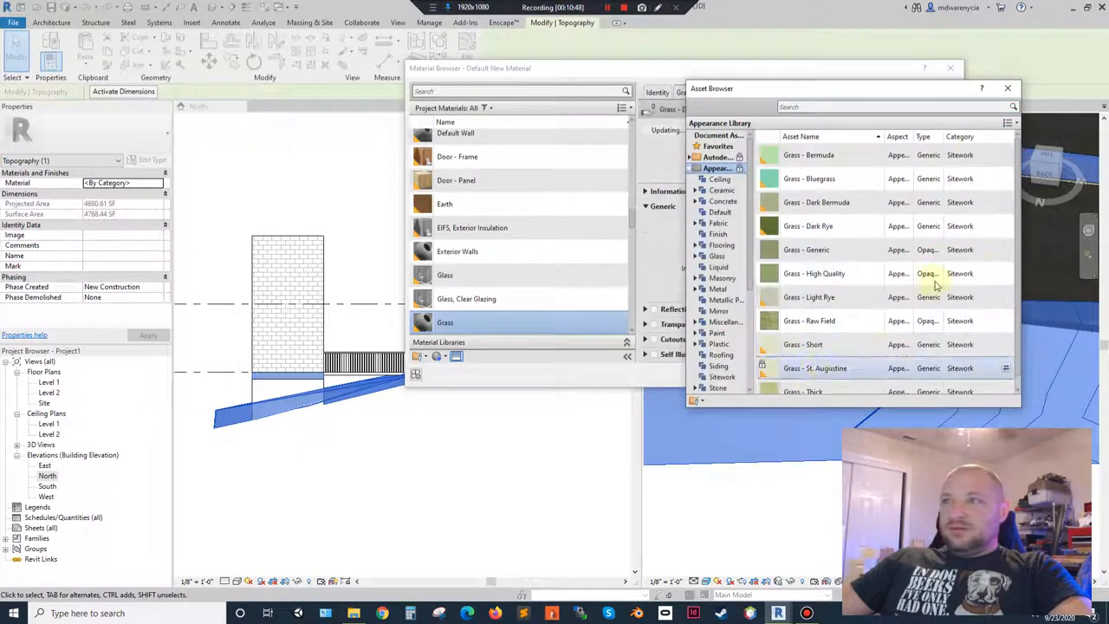
pyautogui.moveTo(986, 124)
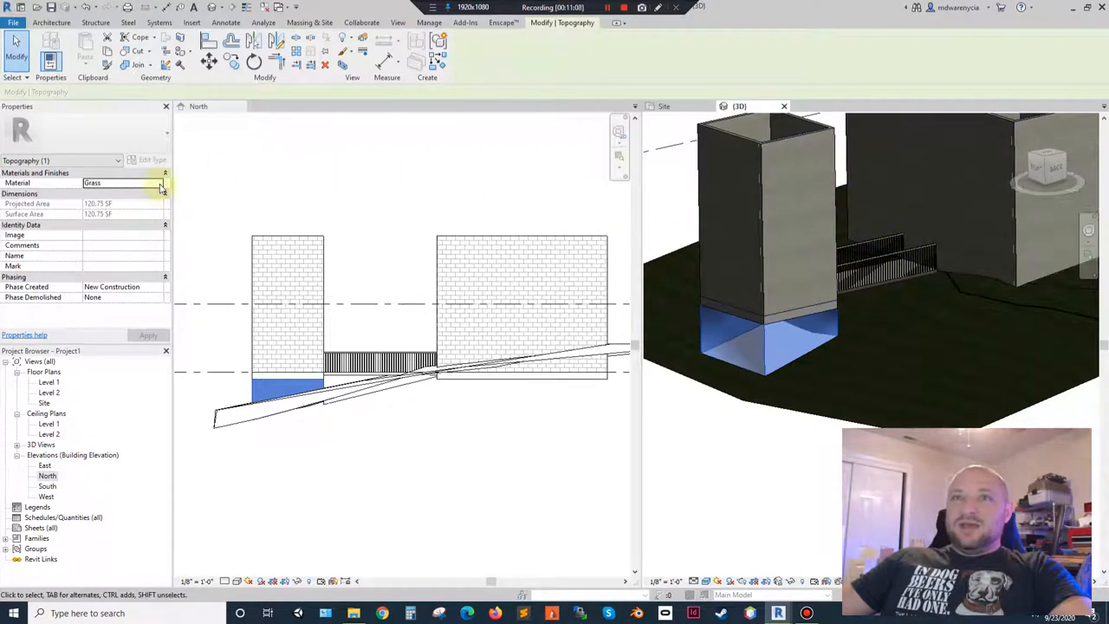
# Deselect the toposurface and adjust the view before starting the door
pyautogui.click(738, 418)
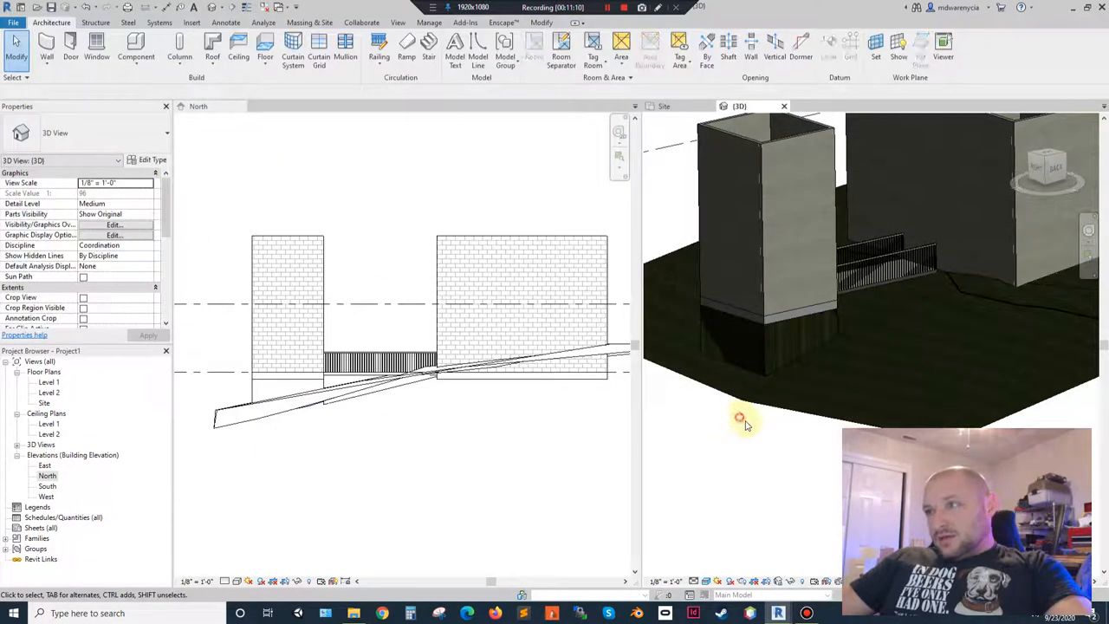
pyautogui.moveTo(742, 421); pyautogui.dragTo(818, 353)
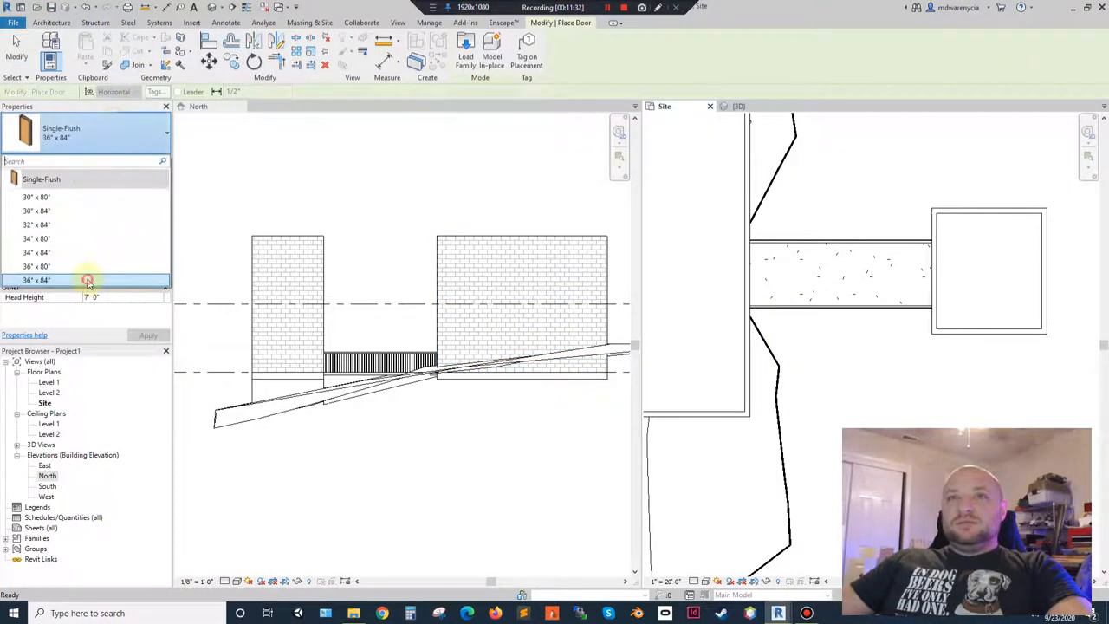
# Place Single-Flush 36" x 84" doors in the tower walls and view them in 3D
pyautogui.click(86, 281)
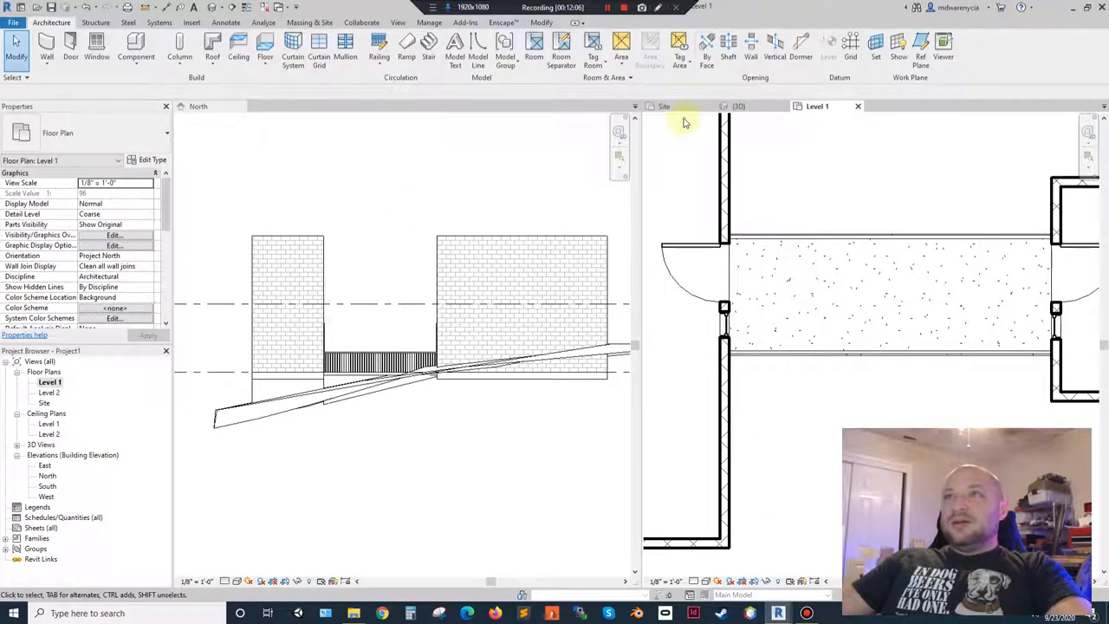
pyautogui.click(736, 105)
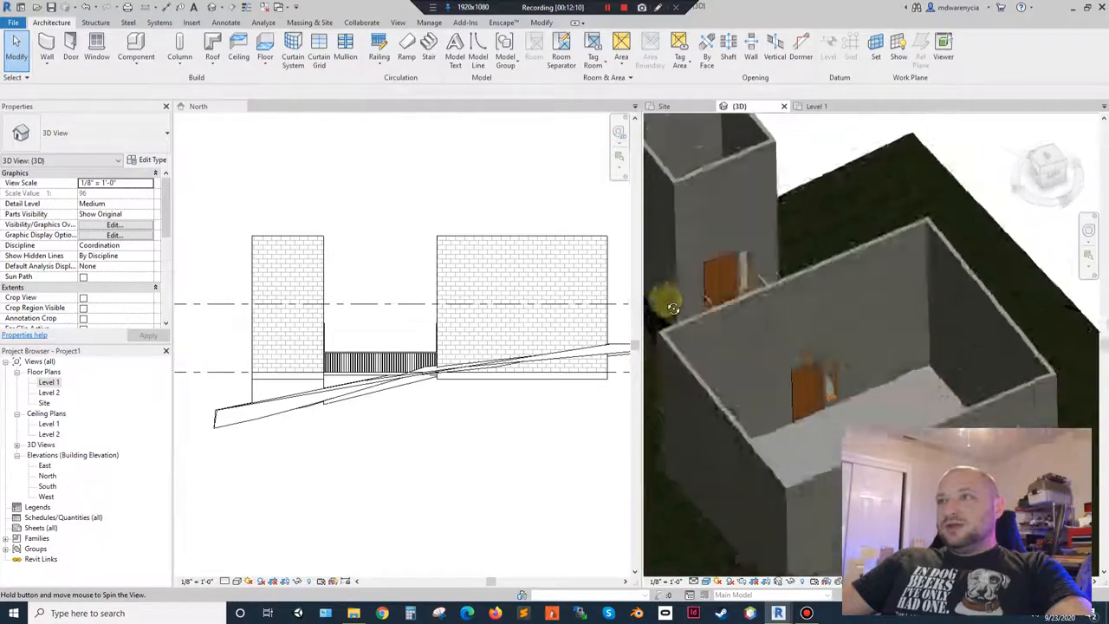
pyautogui.moveTo(672, 309); pyautogui.dragTo(946, 284)
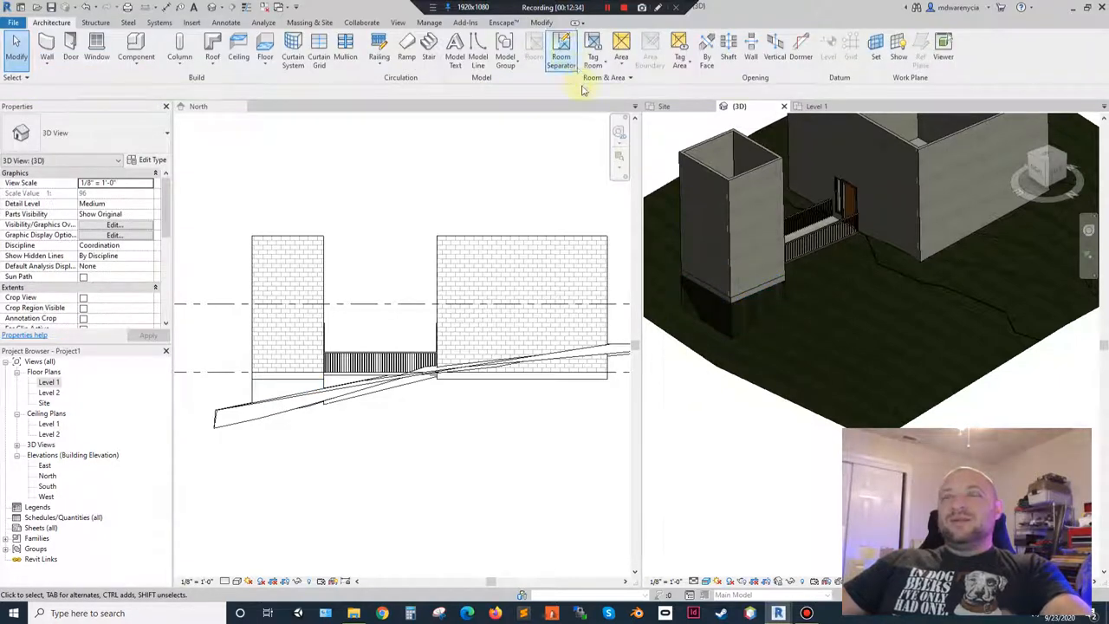
# Bring up the Massing & Site ribbon tools
pyautogui.click(308, 22)
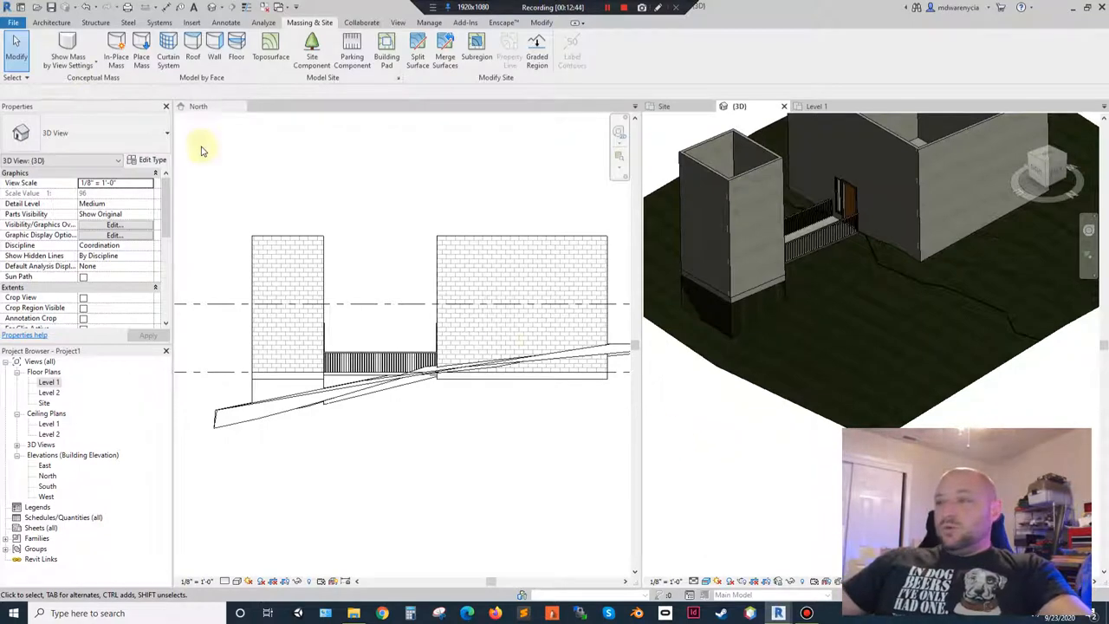
pyautogui.moveTo(513, 486)
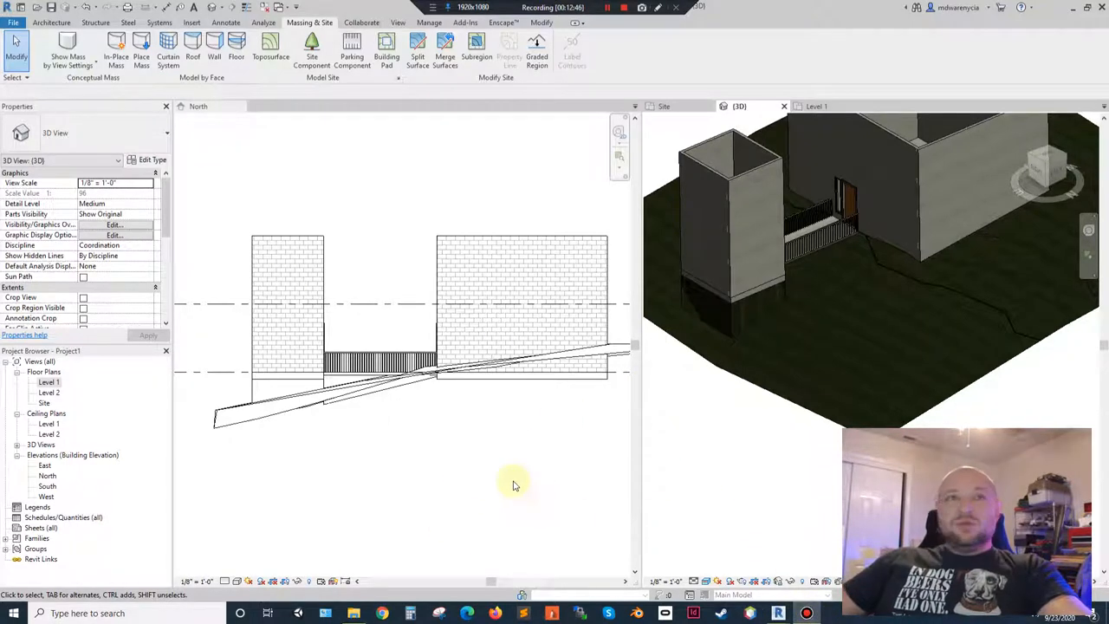